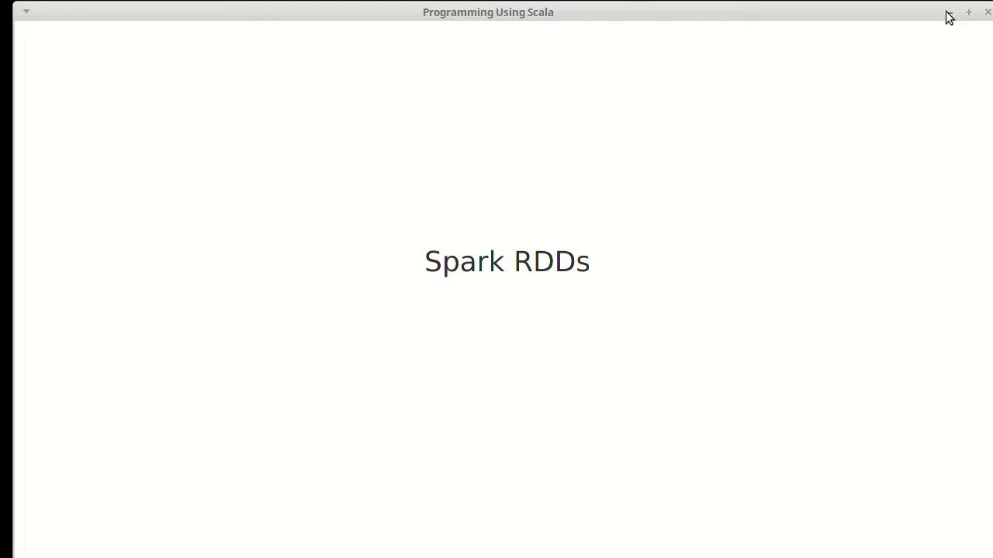
mouse_move(946, 15)
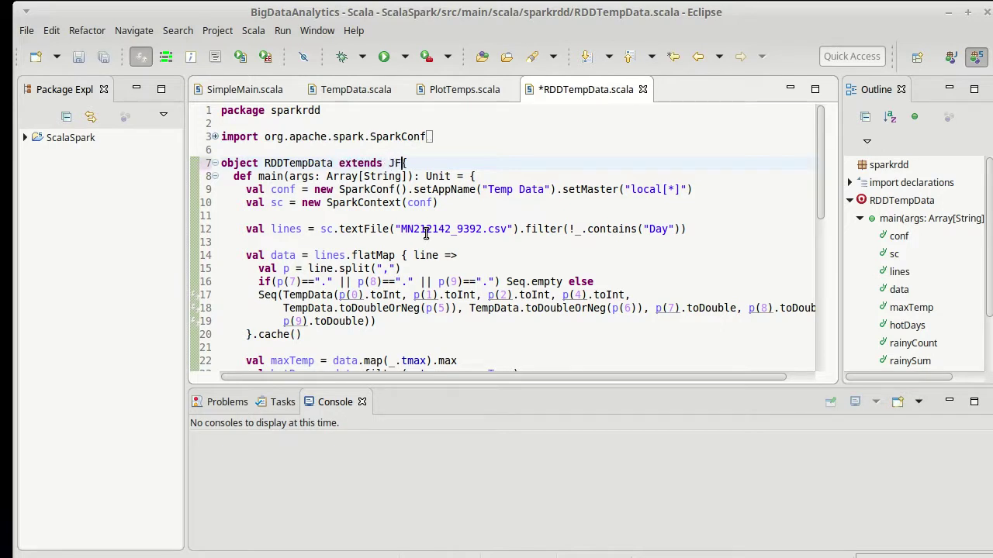
Step: Finish 'extends JFXApp' on RDDTempData and save the source file
text(XApp)
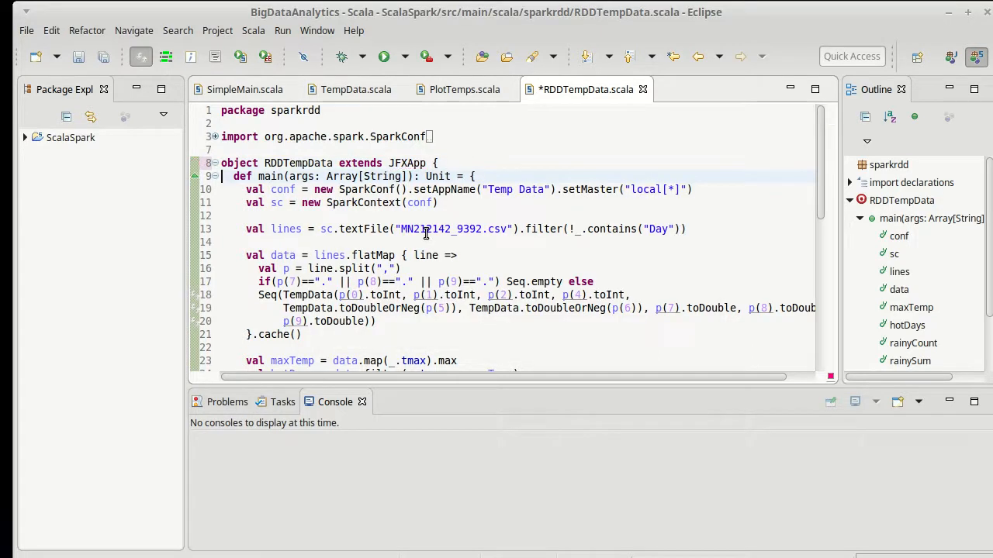
key(Ctrl+s)
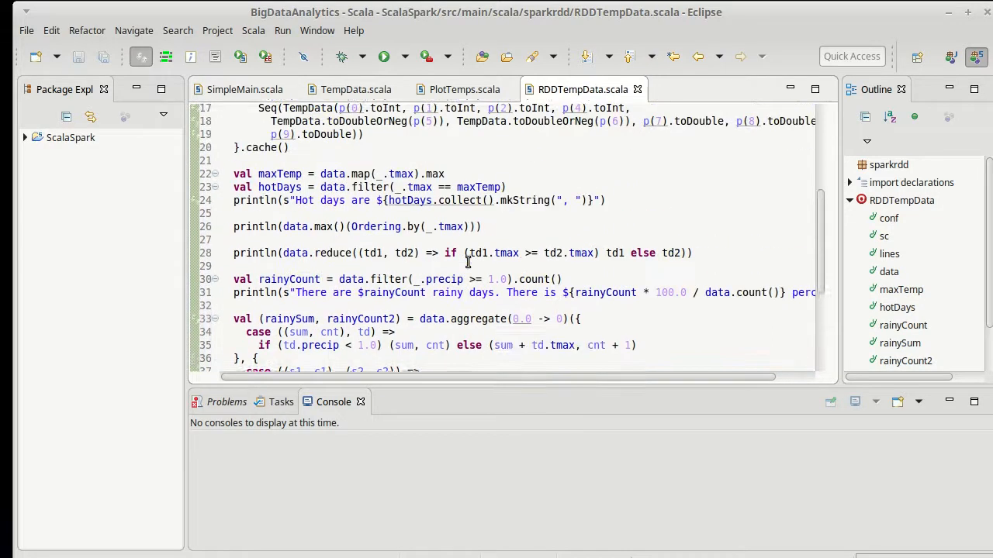
scroll(down, 3)
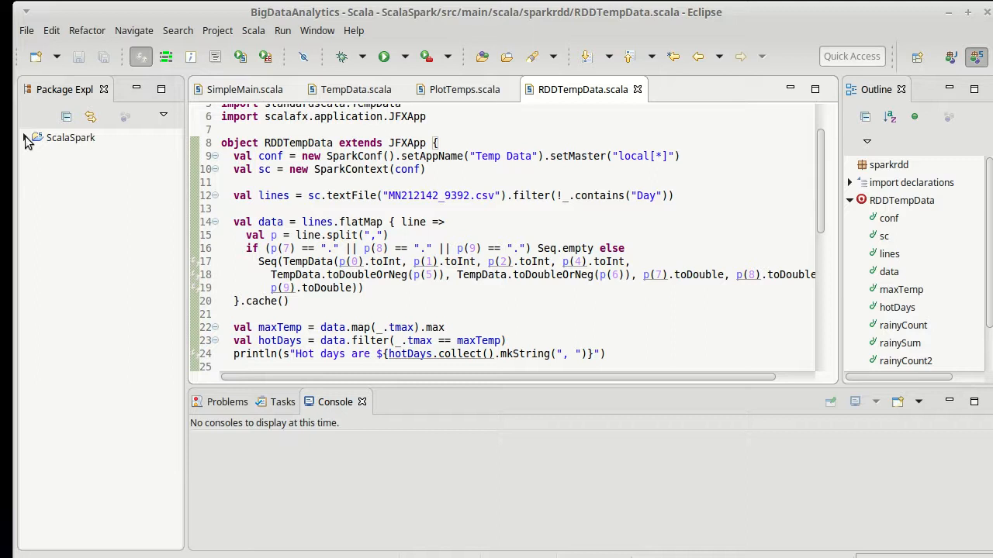
Step: Expand ScalaSpark in Package Explorer and rename monthlyTemp to monthlyHighTemp
click(25, 137)
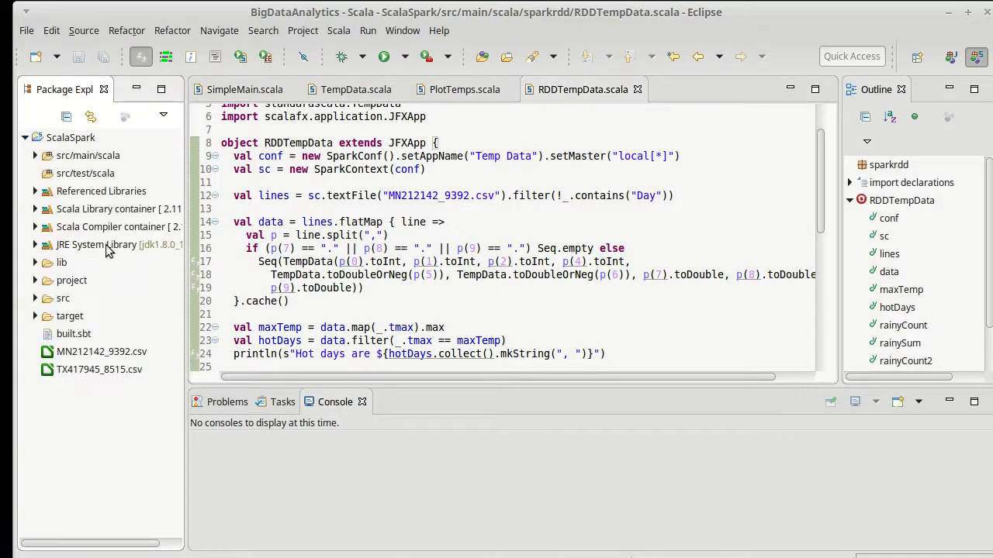
click(34, 262)
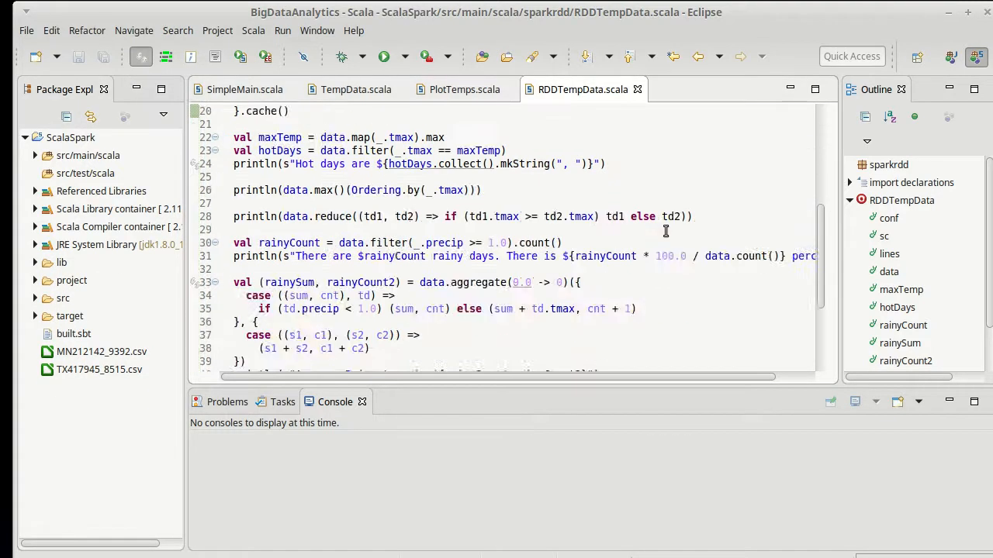
scroll(down, 3)
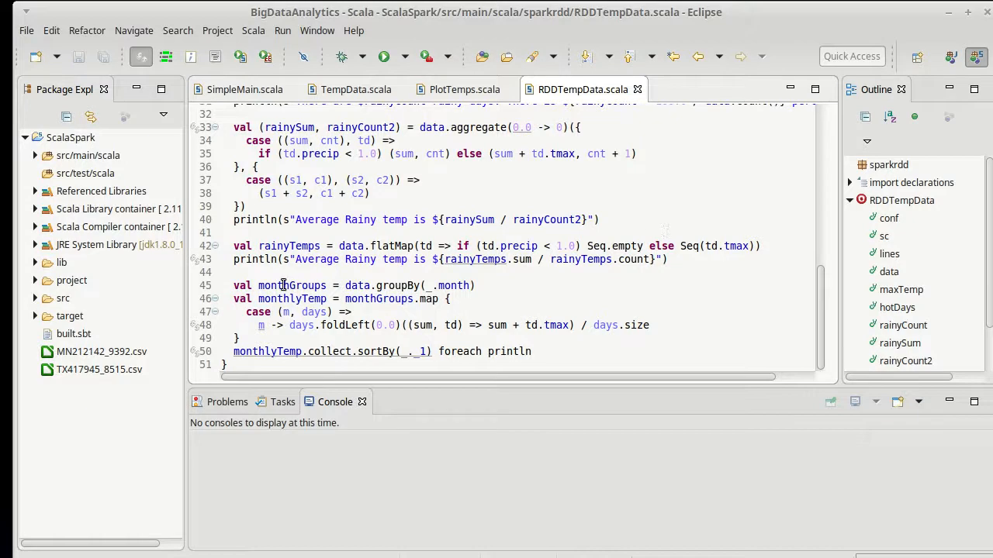
mouse_move(343, 326)
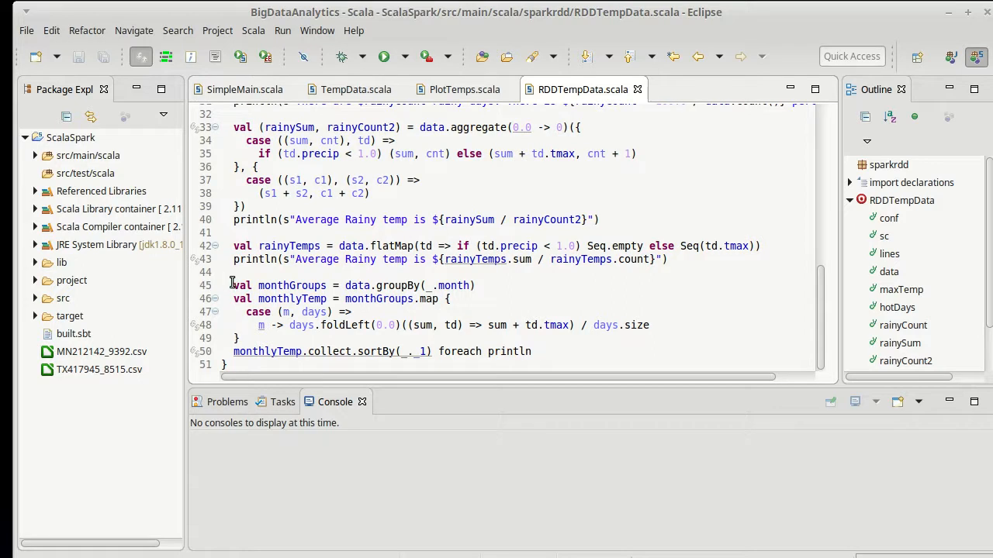
click(304, 298)
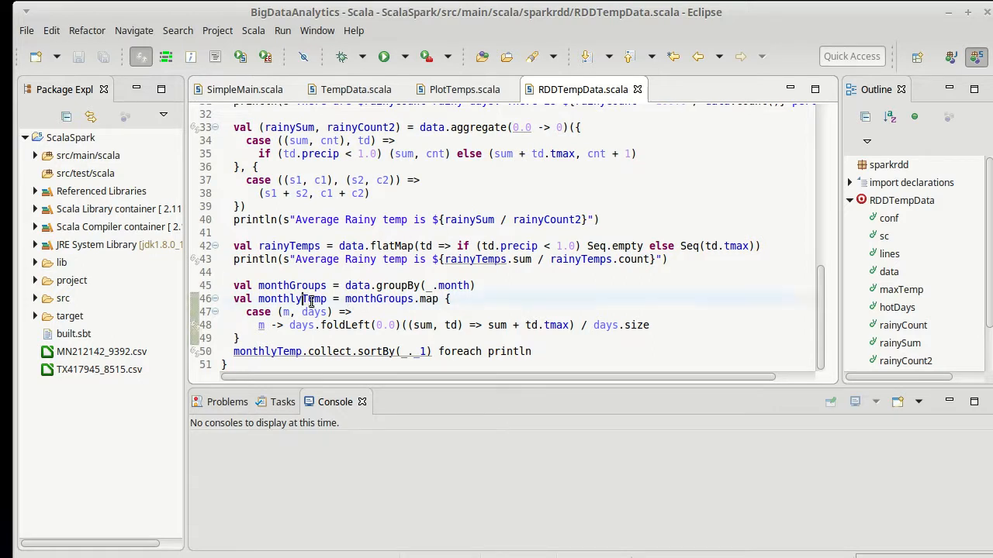
text(High)
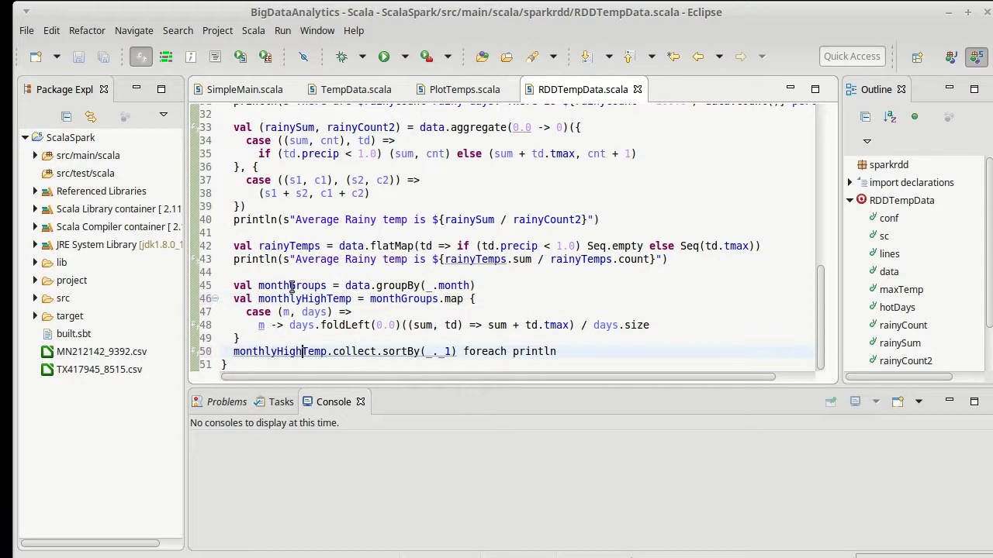
Step: Duplicate the monthlyHighTemp block as monthlyLowTemp averaging td.tmin, and save
click(628, 298)
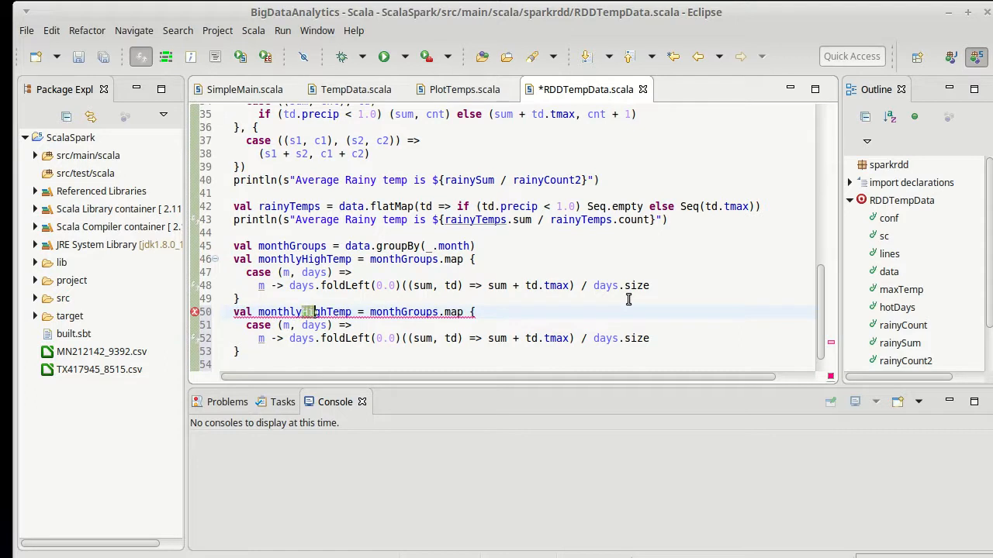
text(Low)
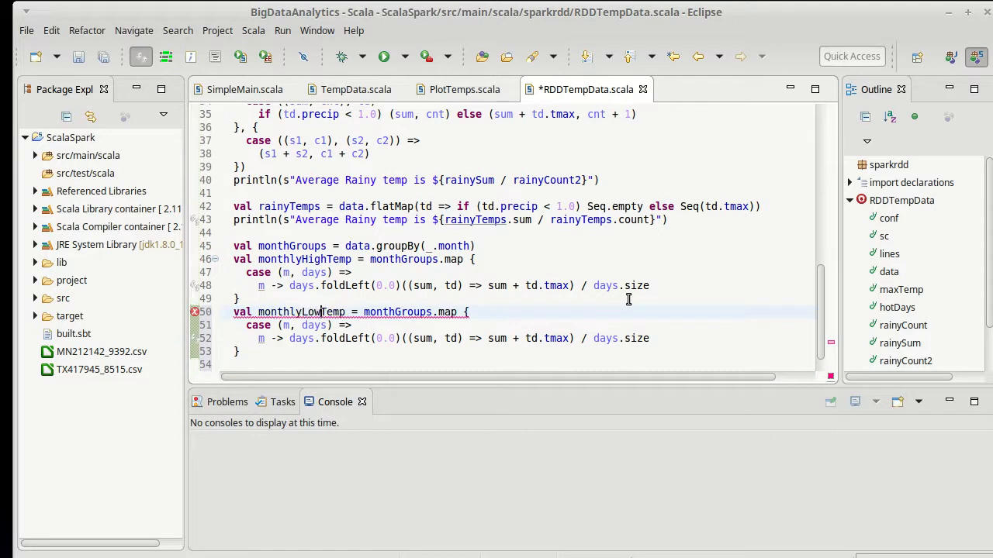
key(ctrl+s)
text(in)
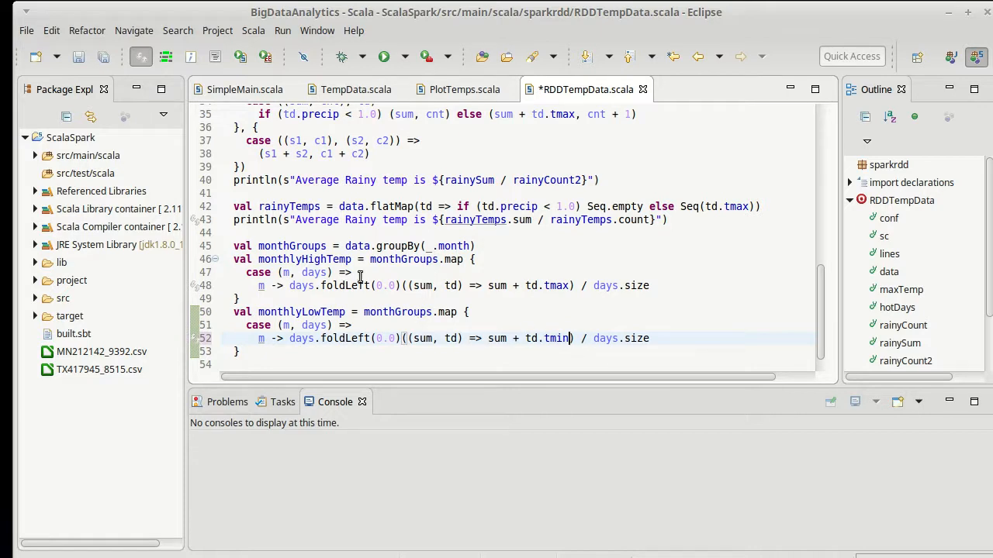
mouse_move(620, 318)
text(val)
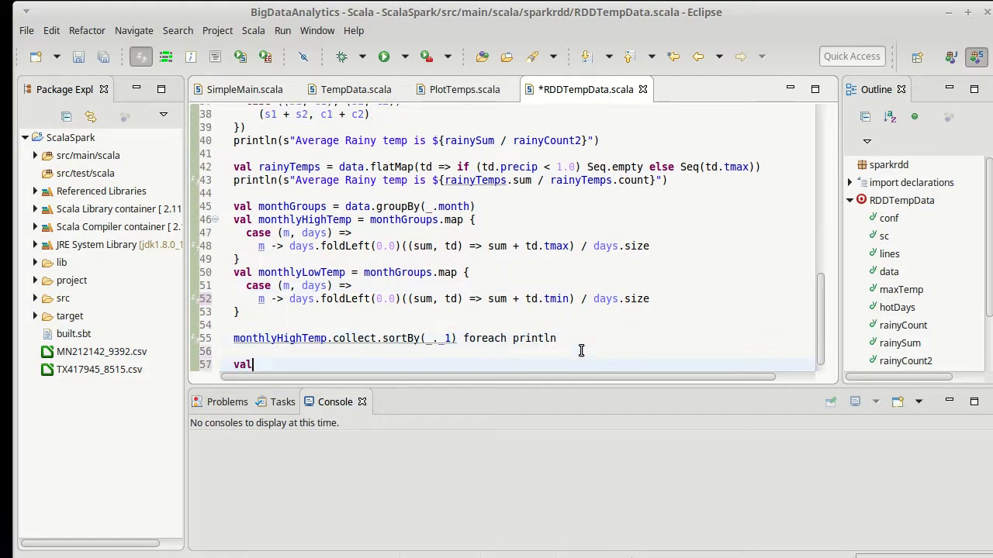
Step: Start val plot = Plot.scatterPlots with an empty Seq(()), importing swiftvis2 Plot
text(plot =)
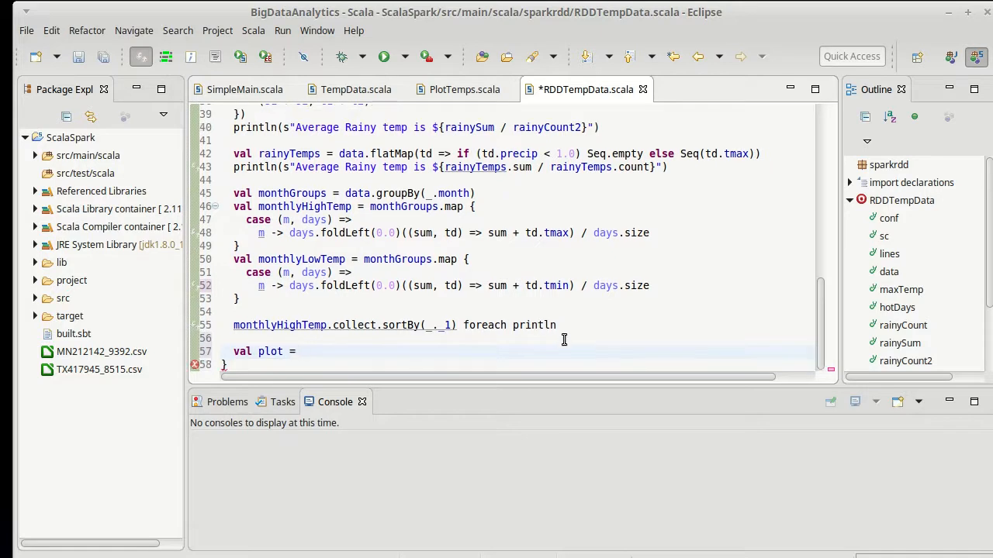
text(Plot)
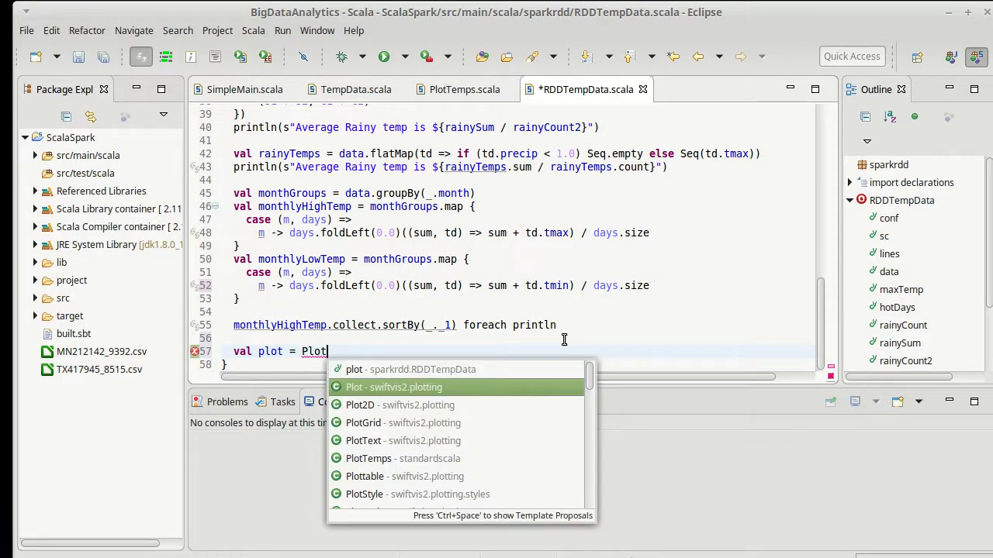
key(Escape)
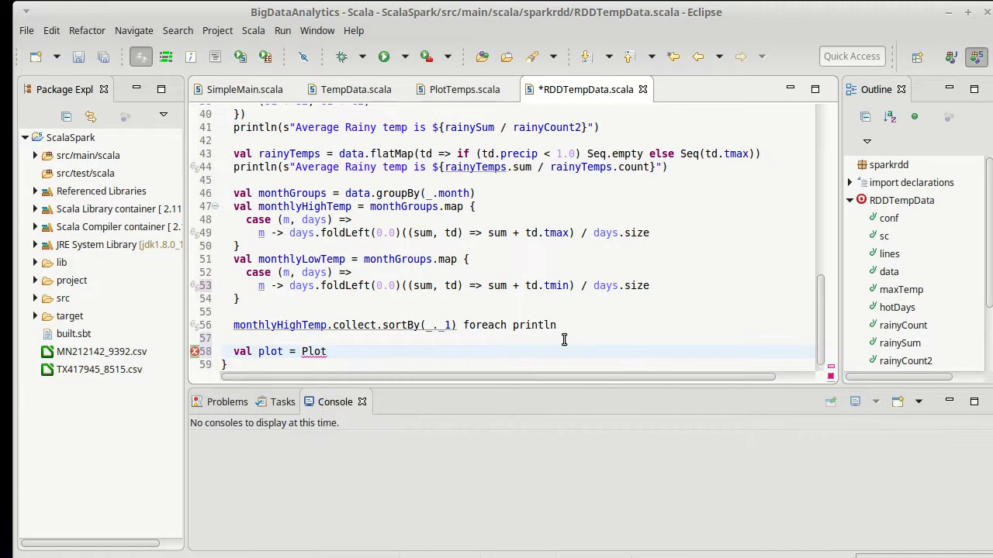
text(.)
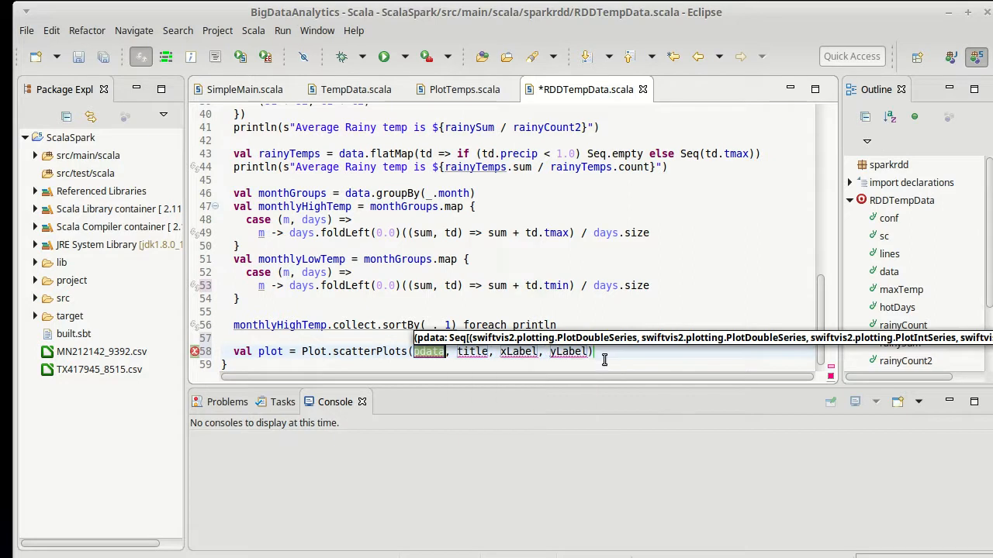
text(Seq()
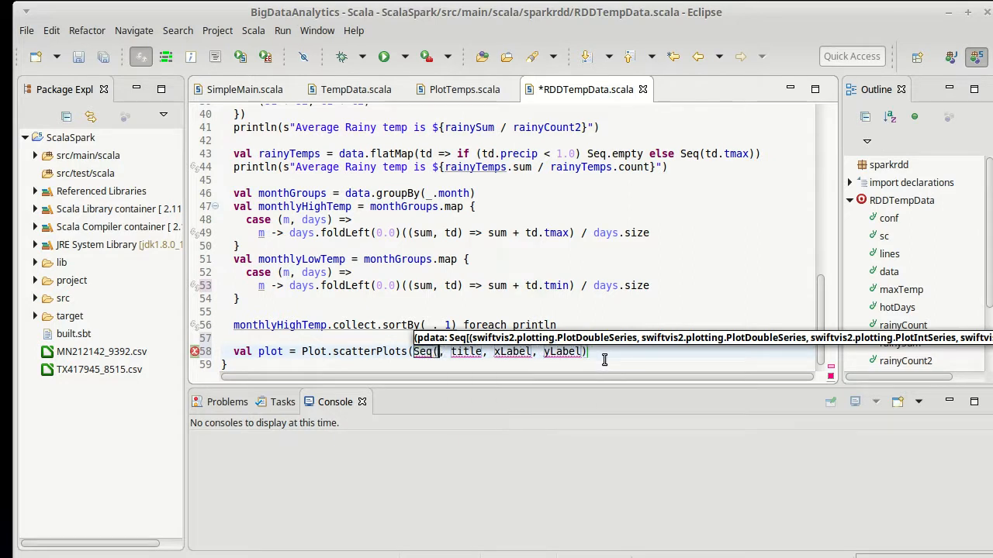
text(())
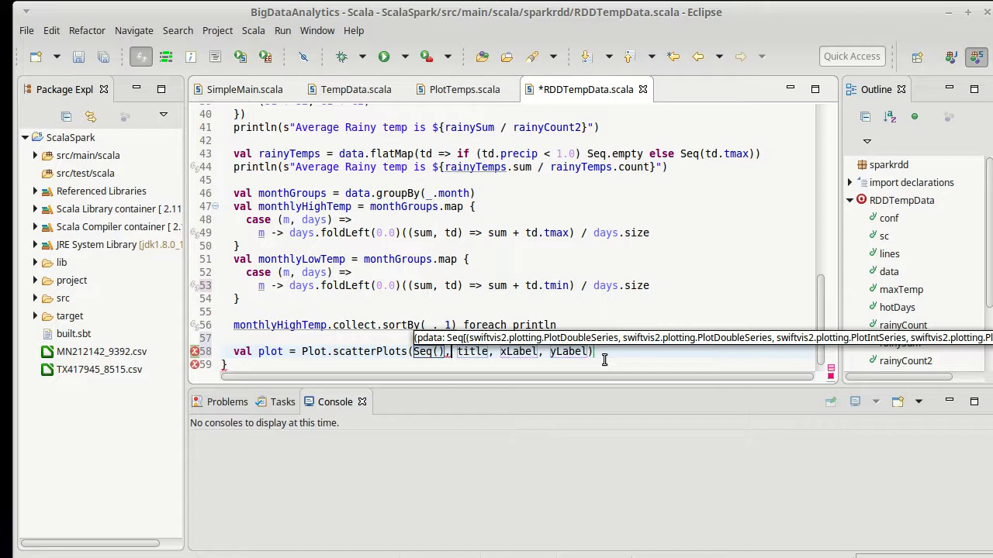
Step: Replace the title placeholder with "Temps" and select the xLabel placeholder for "Month"
double_click(472, 351)
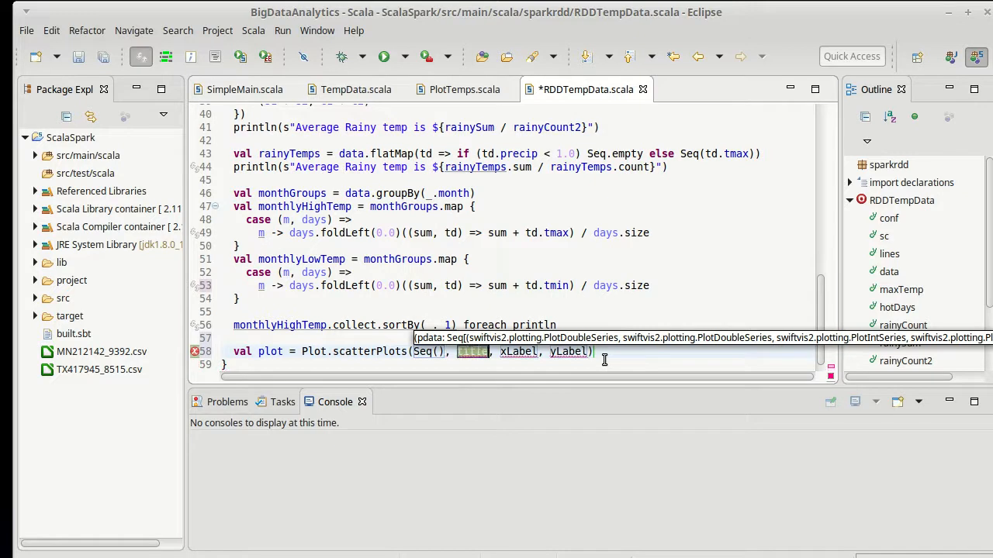
text("Te)
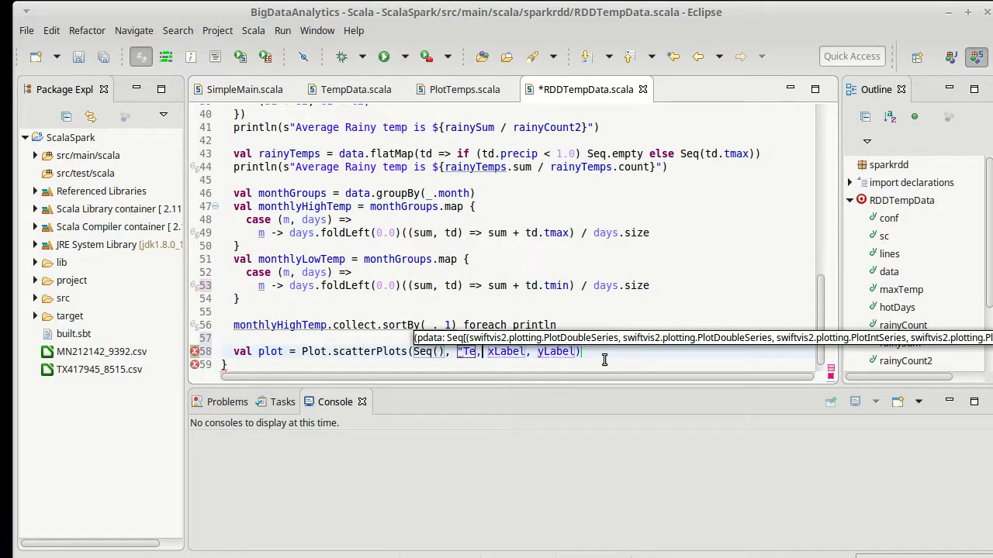
text(mps)
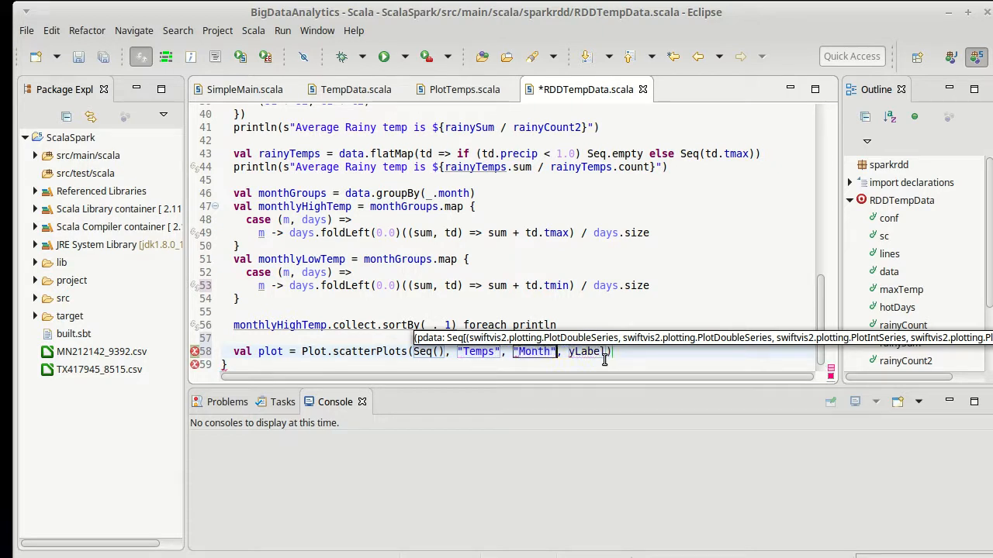
double_click(586, 351)
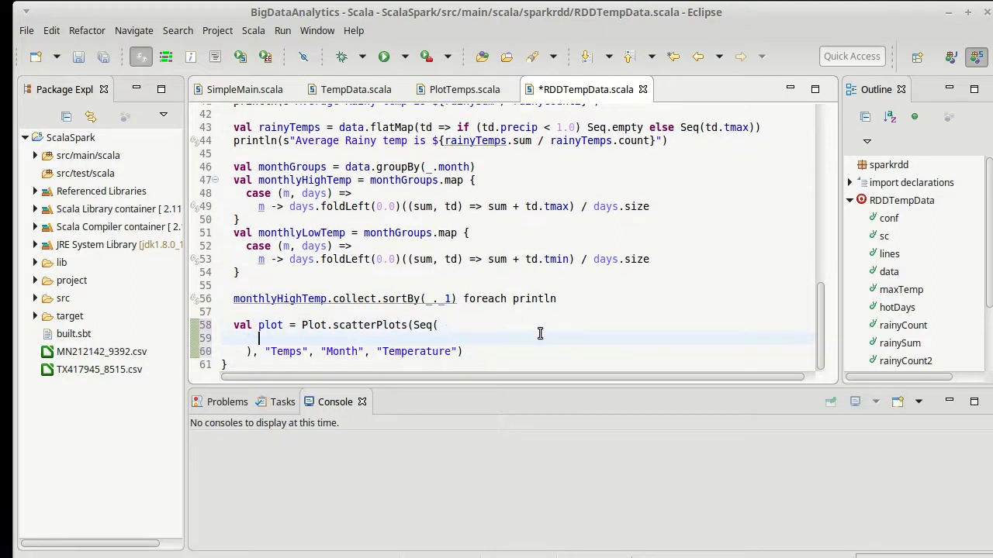
Step: Add an empty parenthesised series entry inside the scatterPlots Seq
text(())
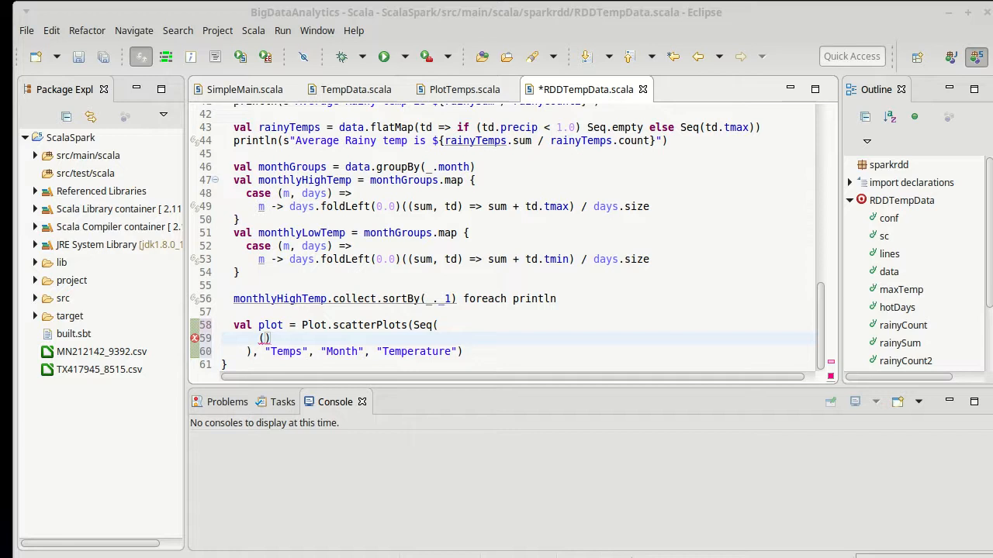
mouse_move(333, 192)
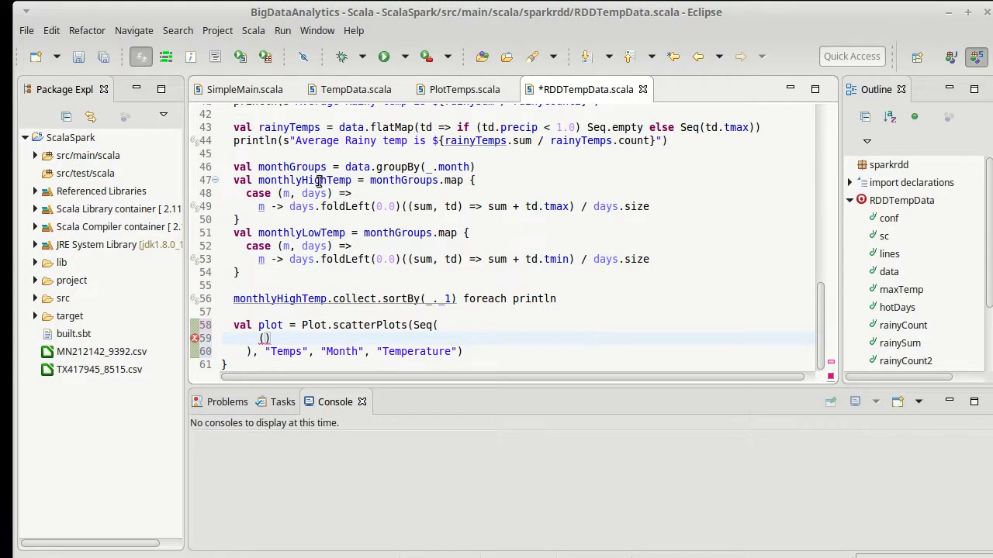
mouse_move(316, 180)
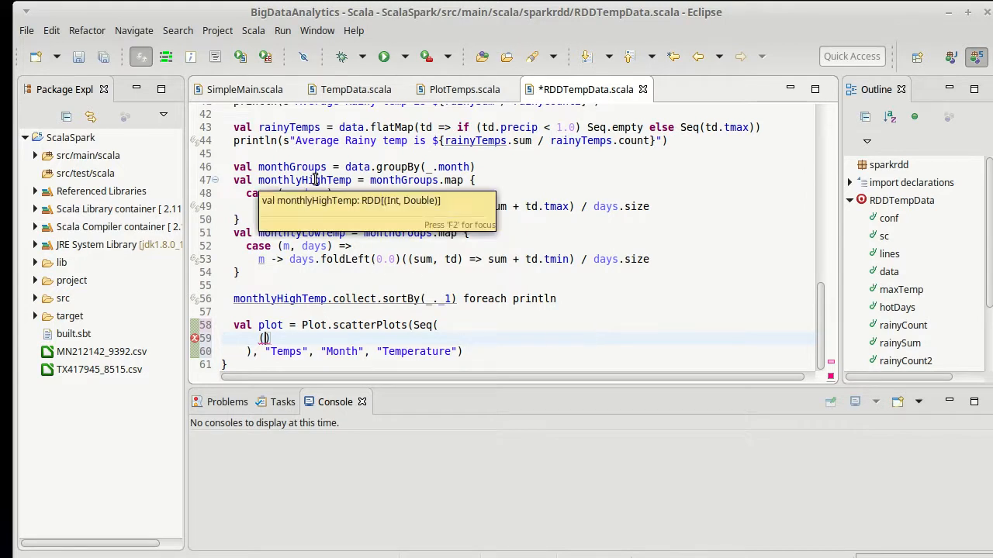
mouse_move(323, 259)
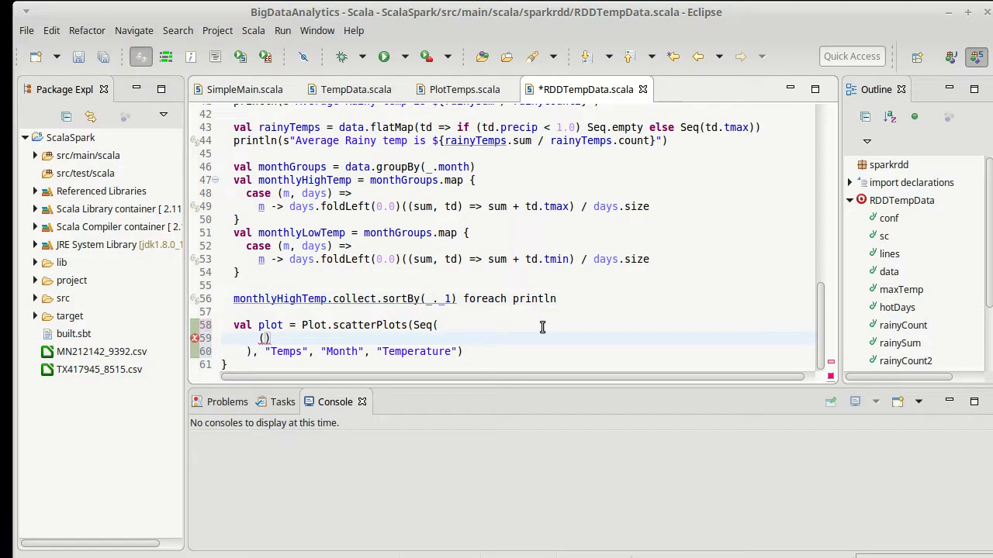
Step: Give the first series x values monthlyHighTemp.map(_._1).collect()
text(monthly)
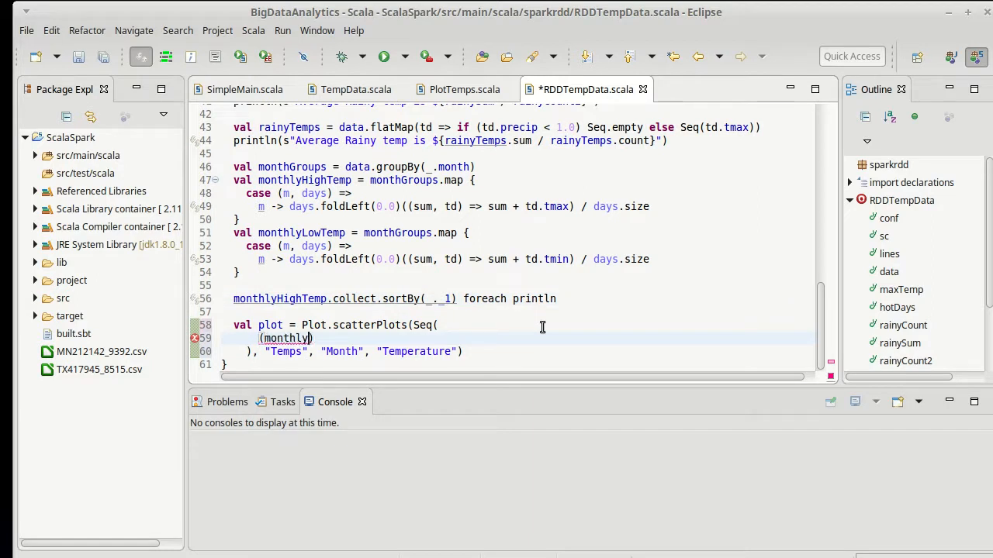
text(HighTemp)
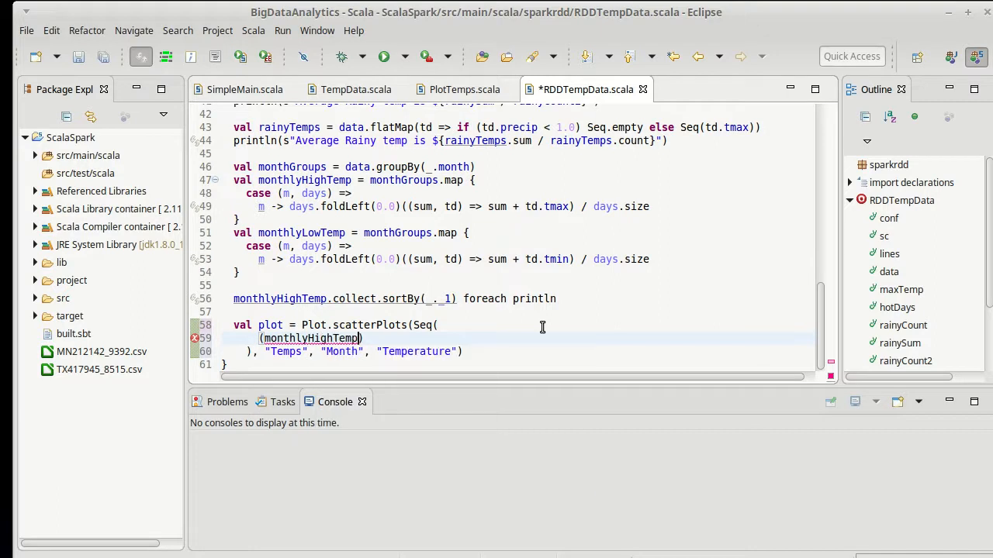
text(.map)
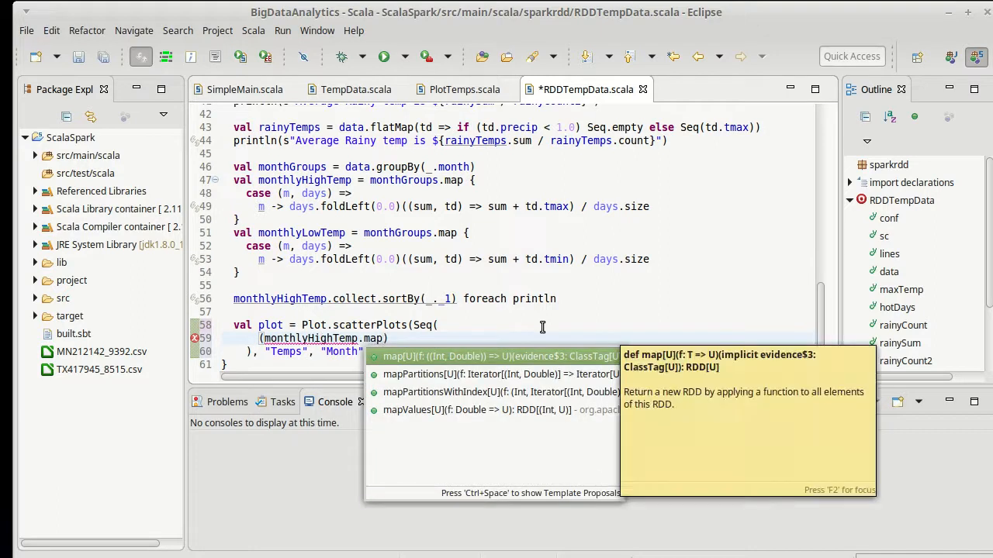
key(Escape)
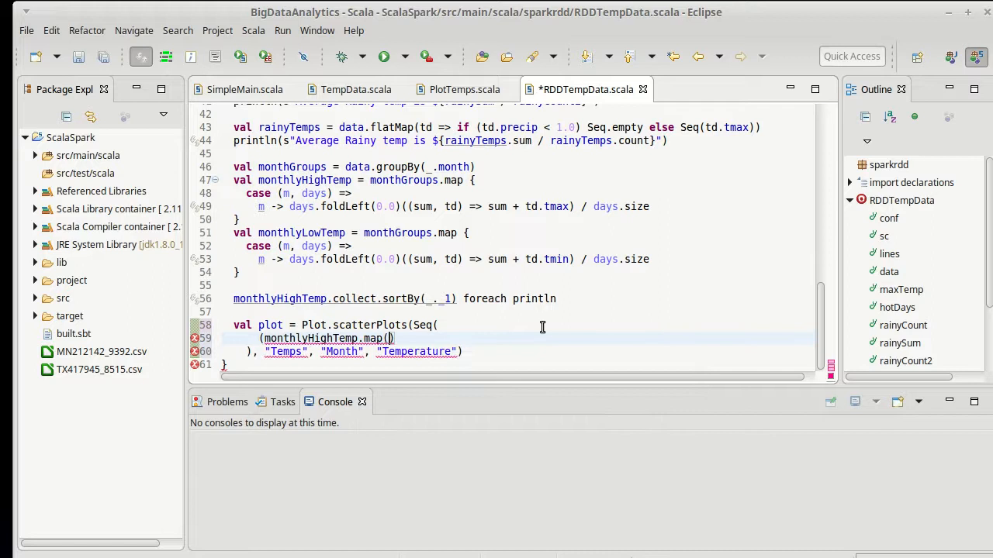
text(_._1)
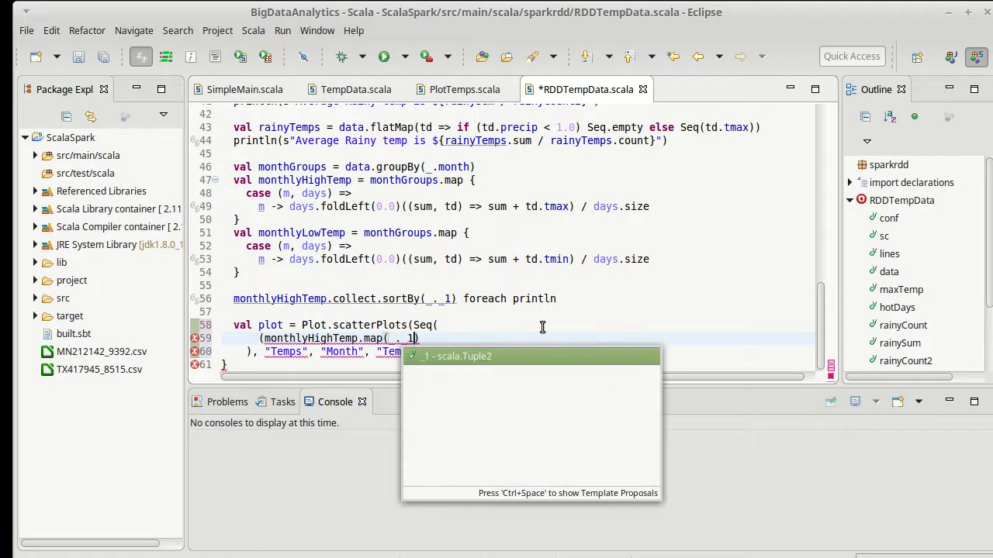
text(.collect()))
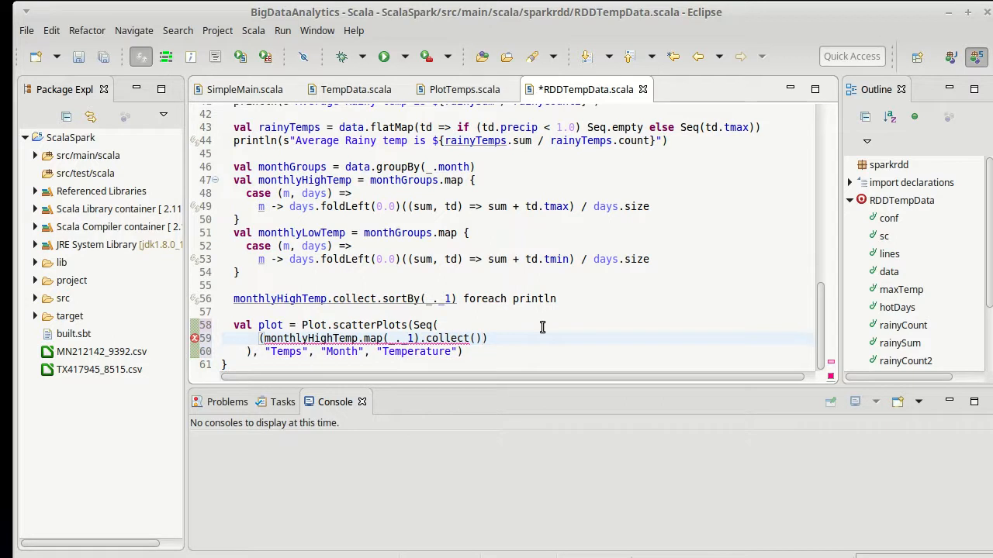
Step: Add the y values monthlyHighTemp.map(_._2) to the series
text(, monthlyHi)
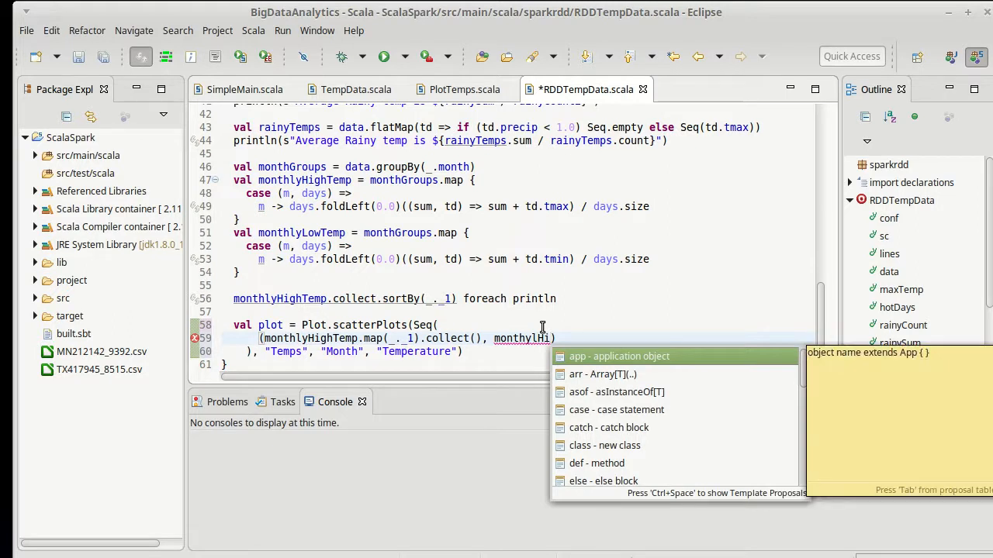
key(Escape)
text(ghTemp)
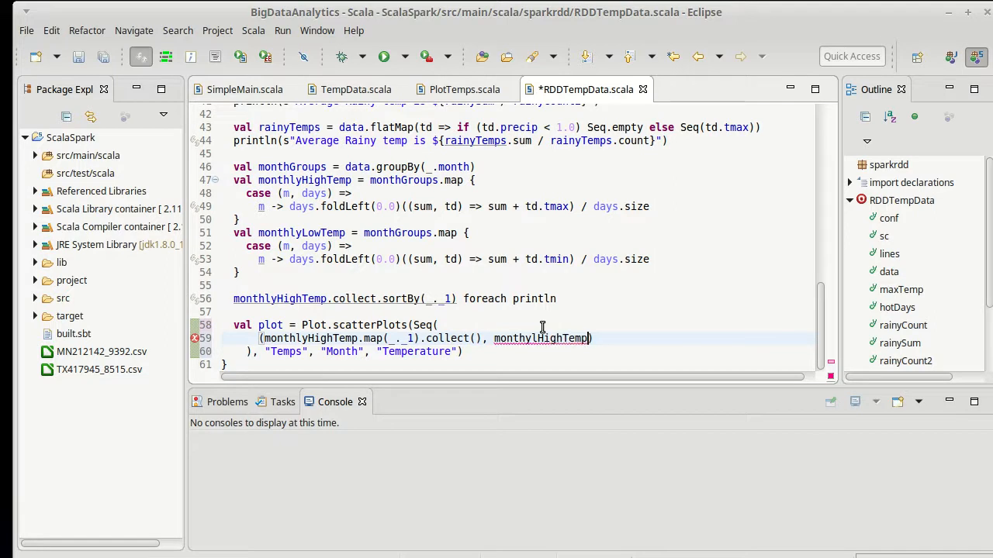
text(()
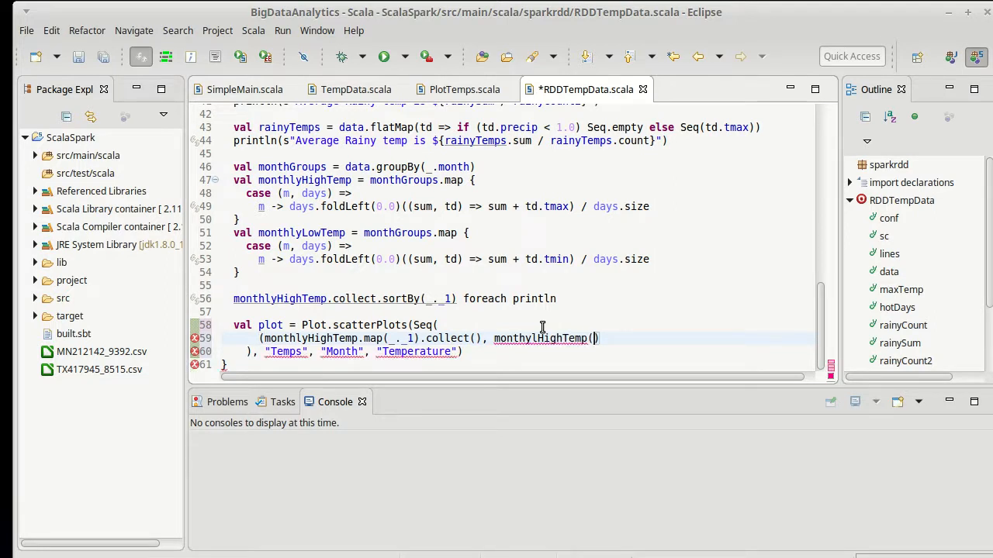
text(.m,)
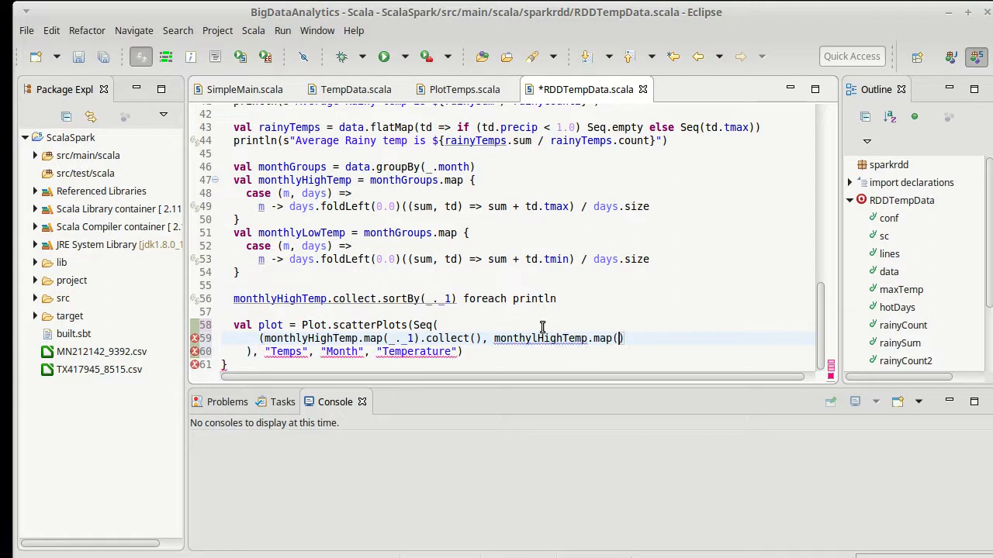
text(_._2)
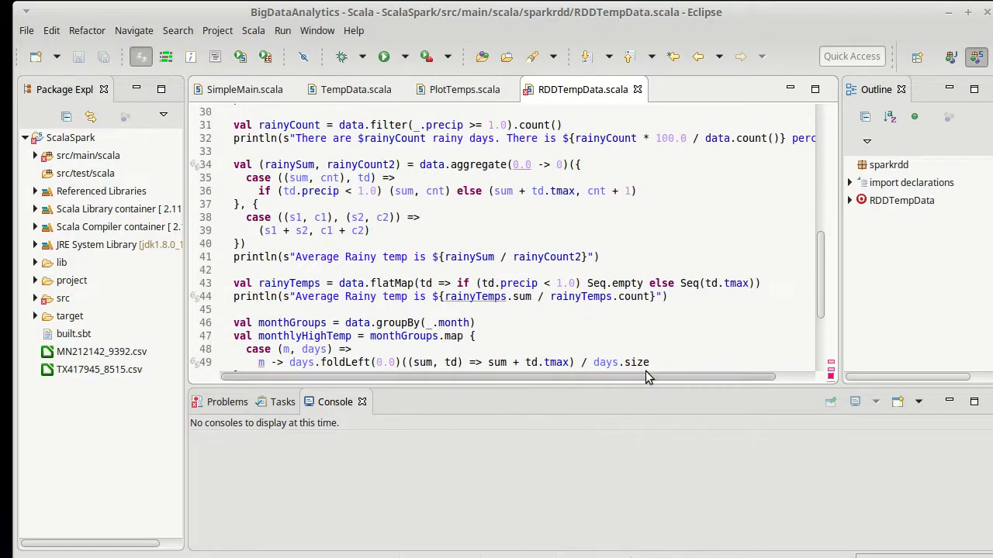
Step: Set the series colour to 0xffff0000 and size 5, then save
scroll(down, 3)
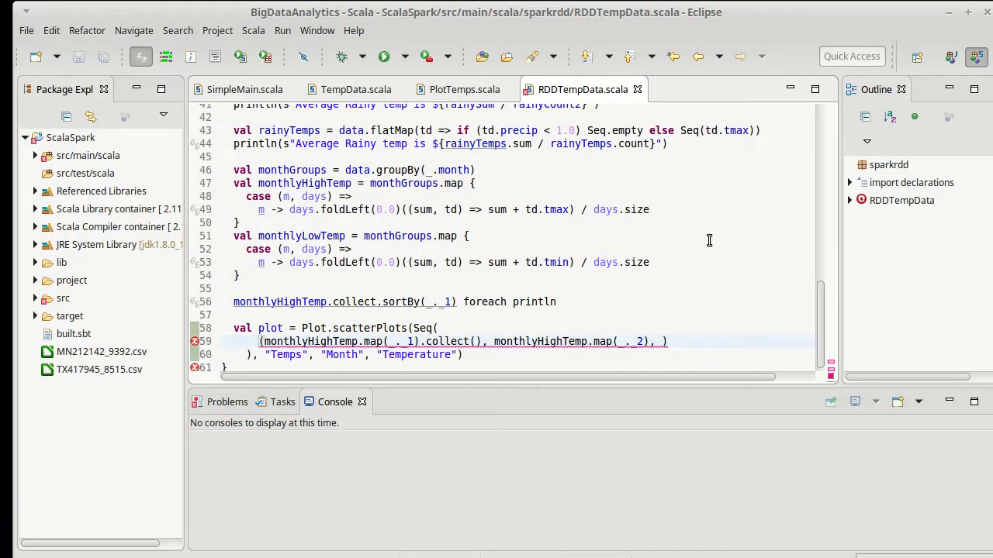
text(Red)
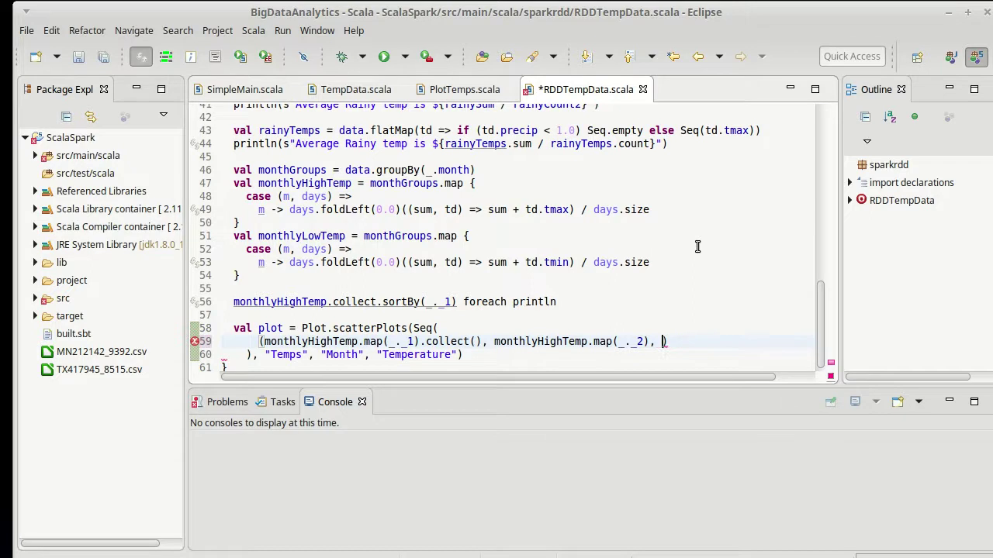
text(0x)
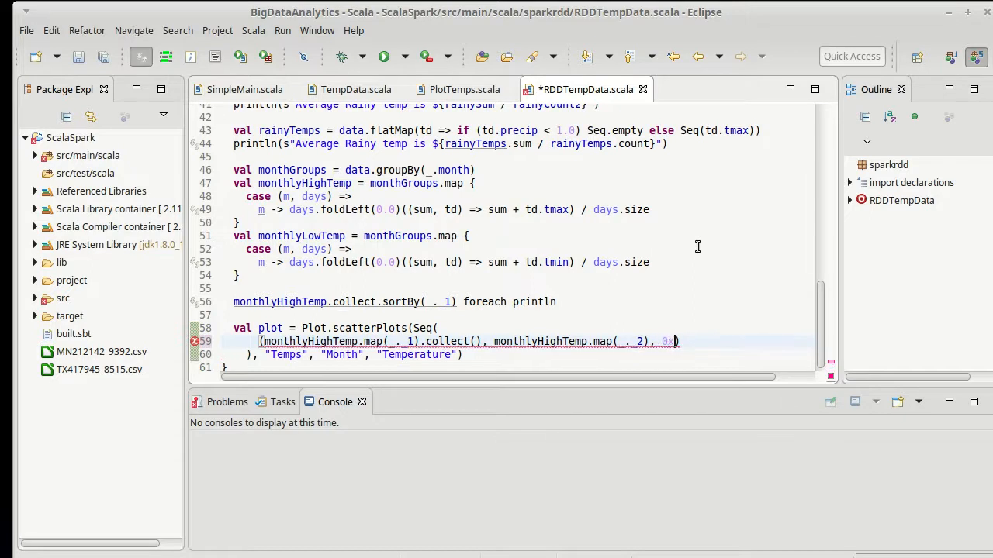
text(ffff0000,)
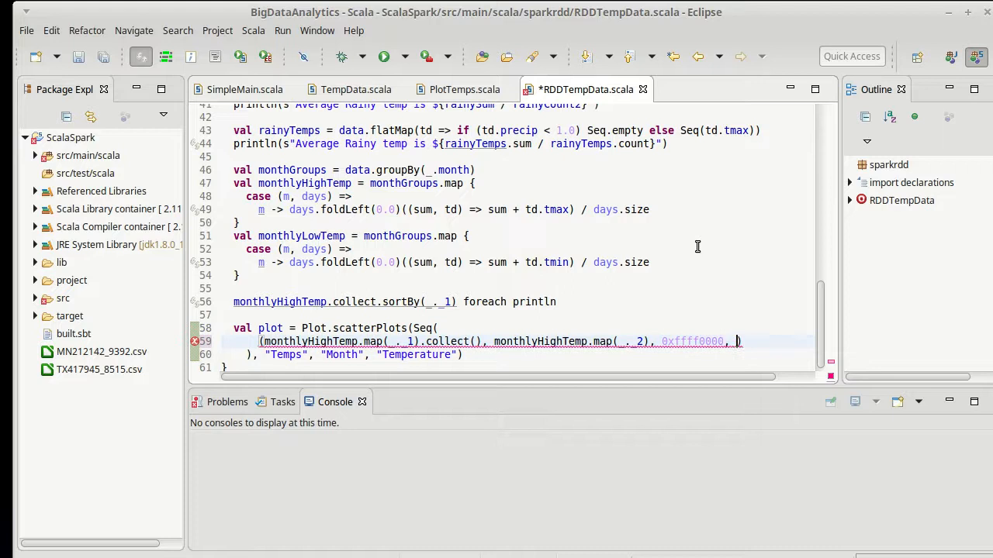
text(5)
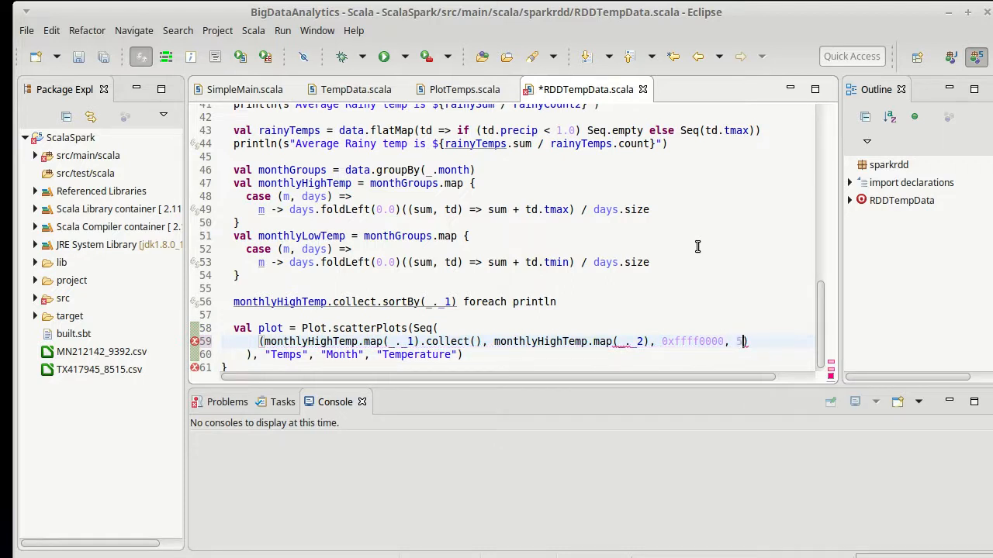
key(ctrl+s)
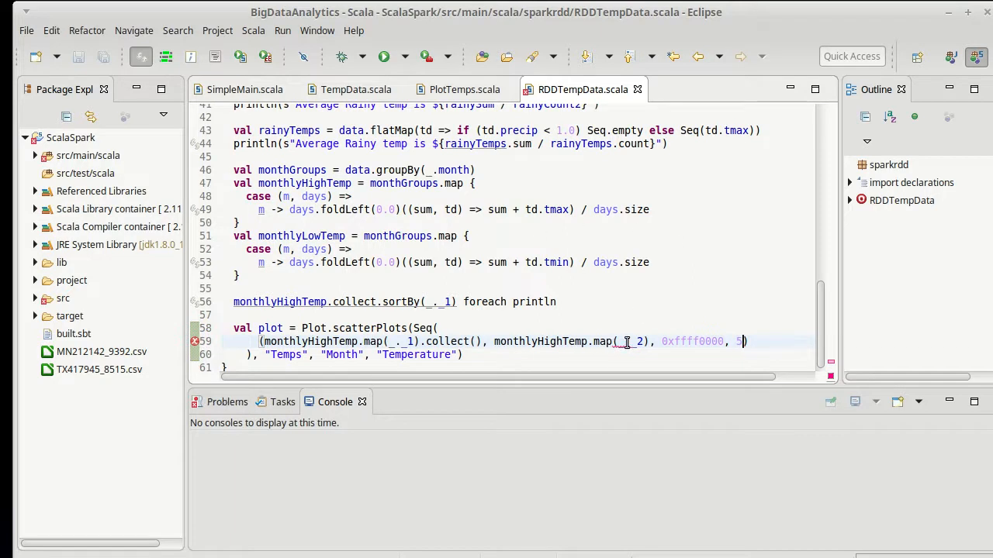
mouse_move(624, 342)
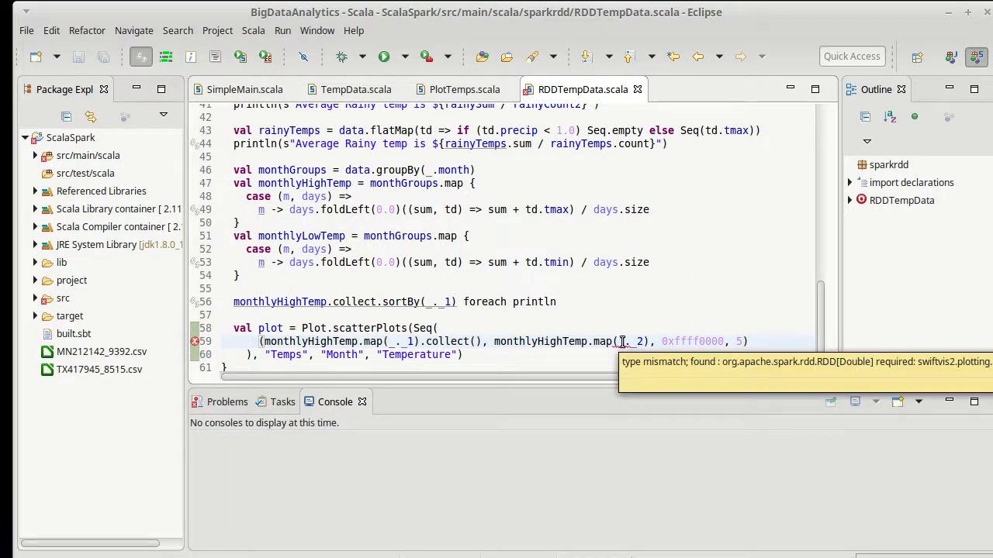
mouse_move(329, 341)
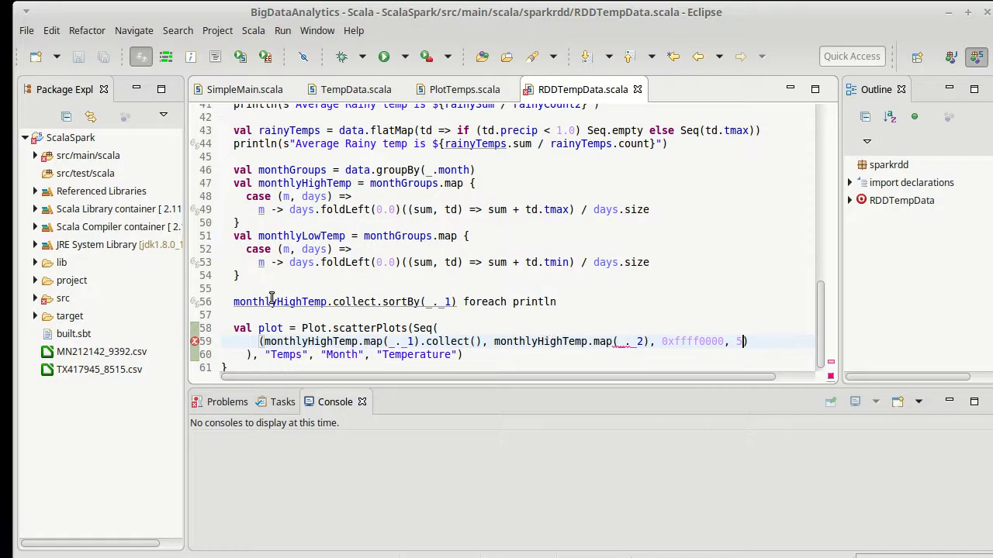
mouse_move(272, 301)
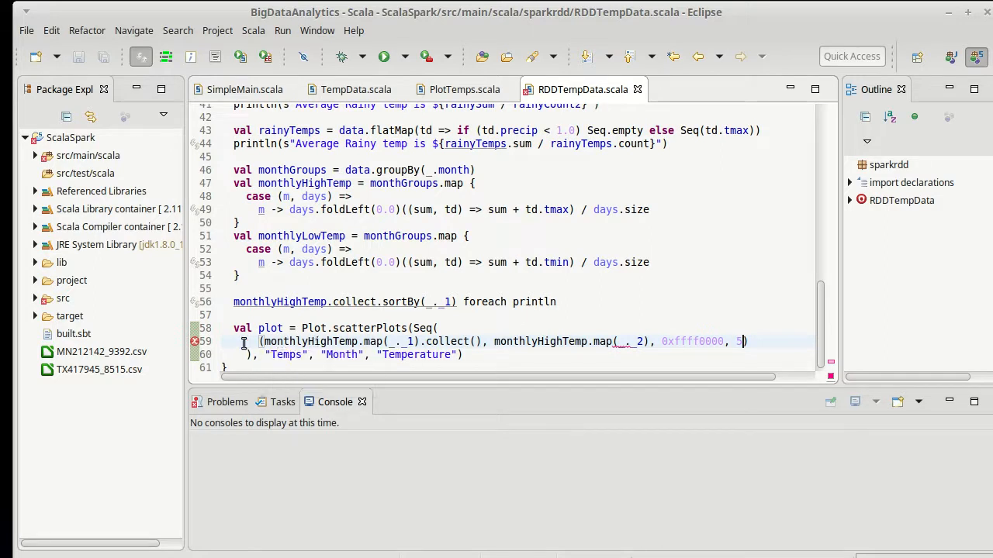
mouse_move(196, 344)
text(.coll)
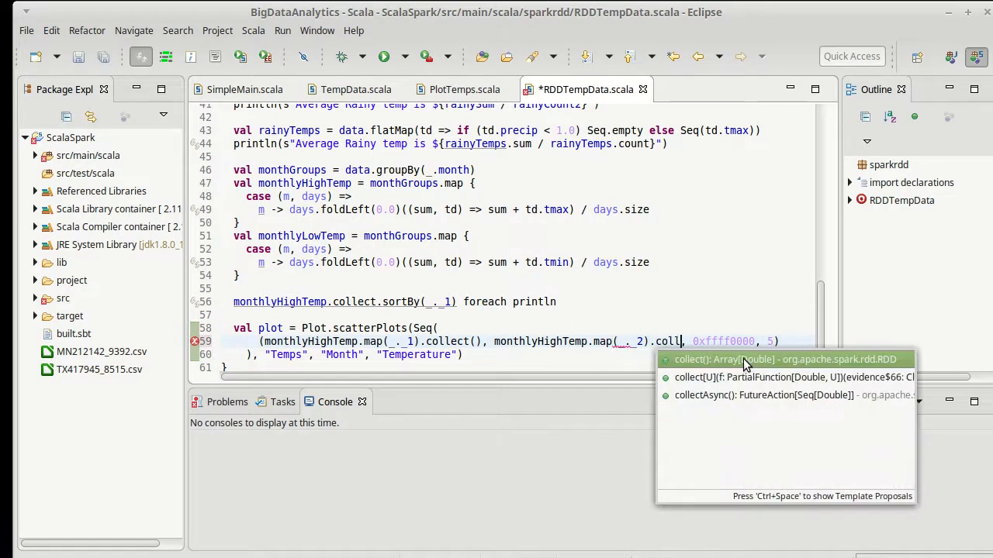
Step: Collect the highs to clear the type mismatch and run RDDTempData
click(744, 360)
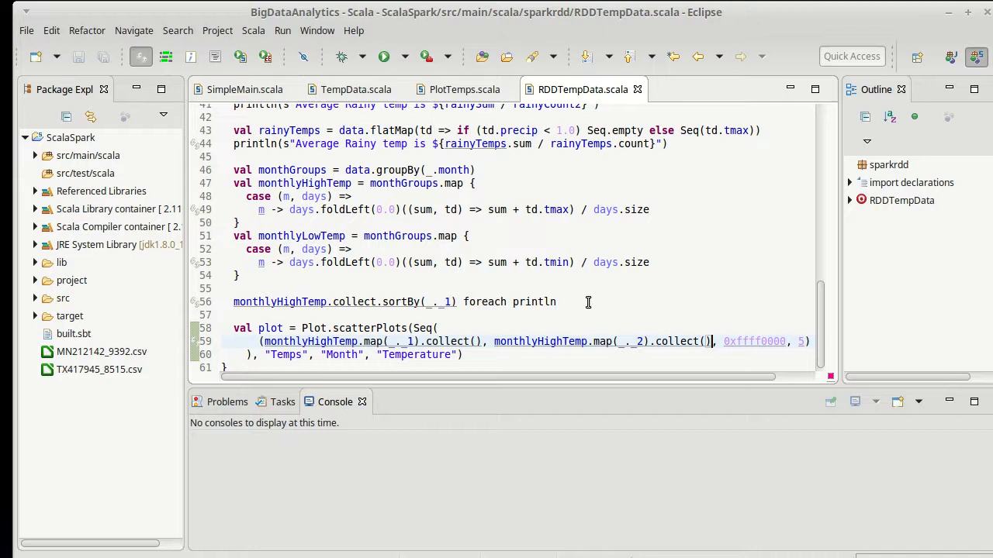
mouse_move(467, 319)
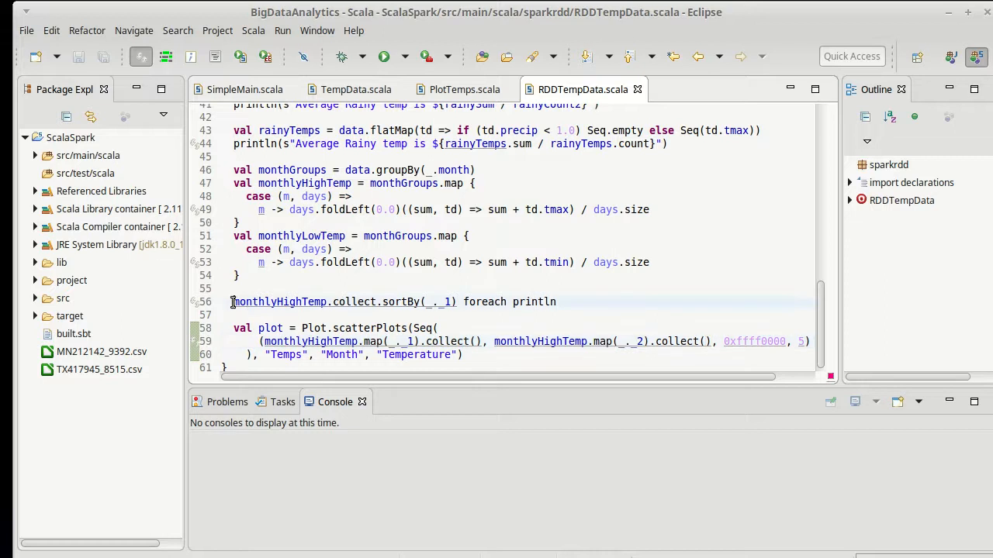
mouse_move(375, 301)
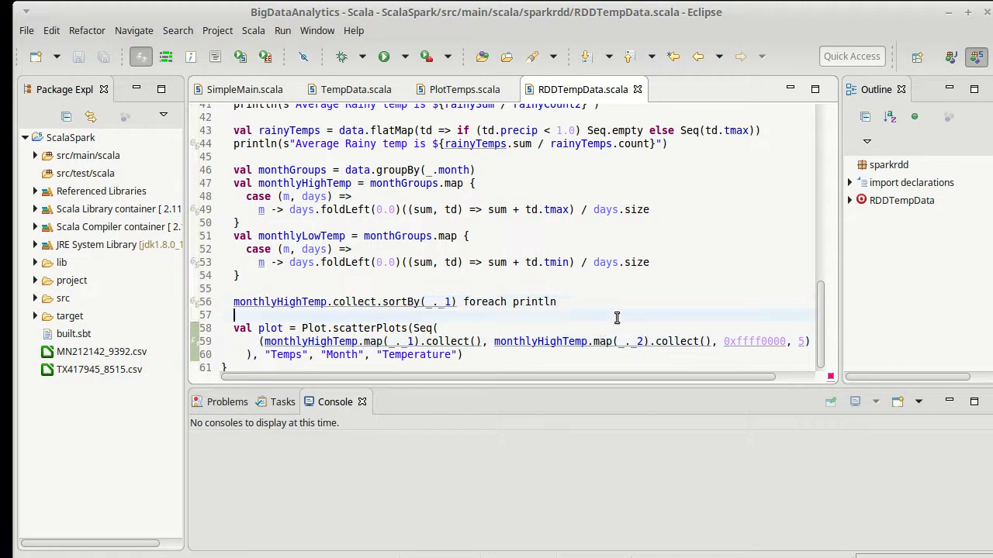
click(384, 55)
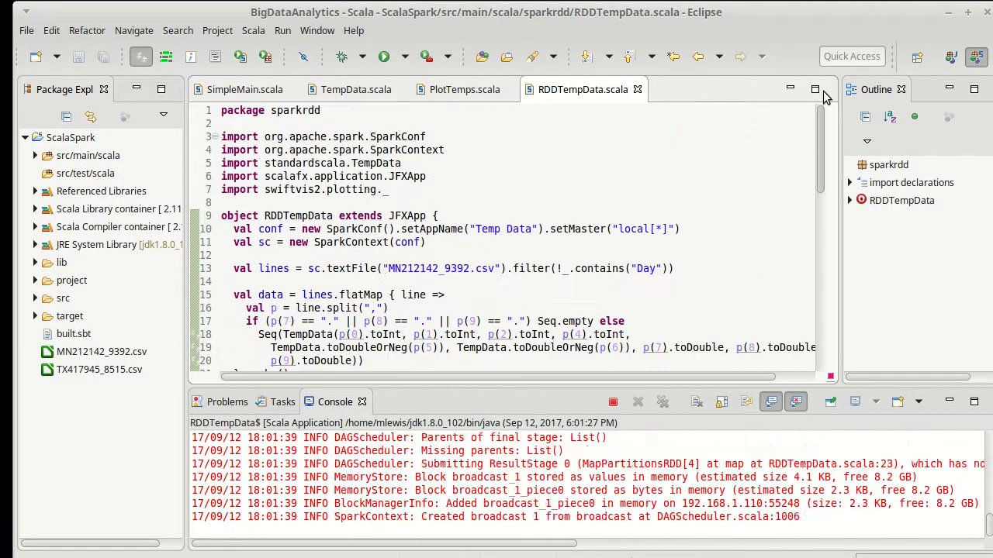
Step: Scroll the editor down to the plot code while the run finishes
scroll(down, 3)
text(), "Temps", "Month", "Temperature"))
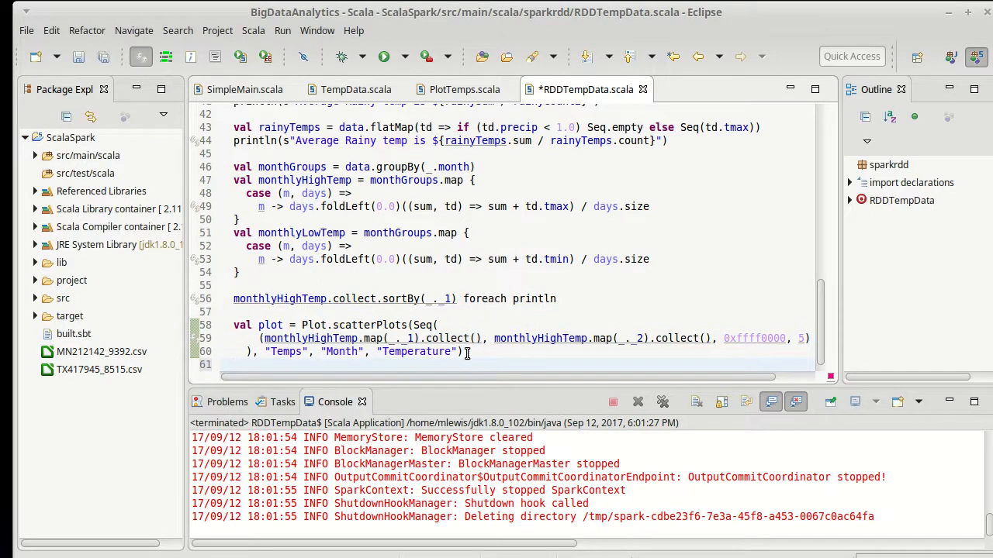
Step: Add FXRenderer(plot) below the plot definition with its swiftvis2 import
text(FXRen)
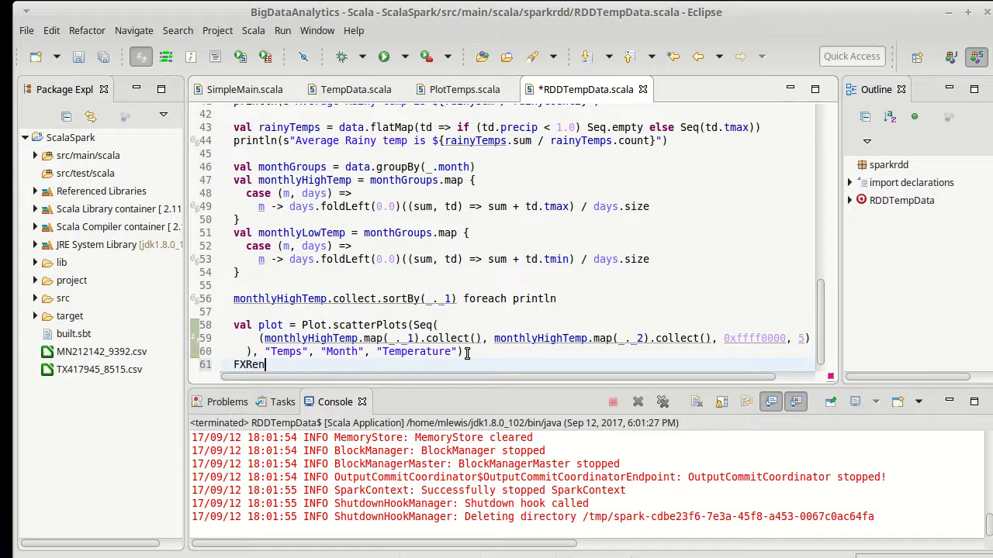
text(derer(p)
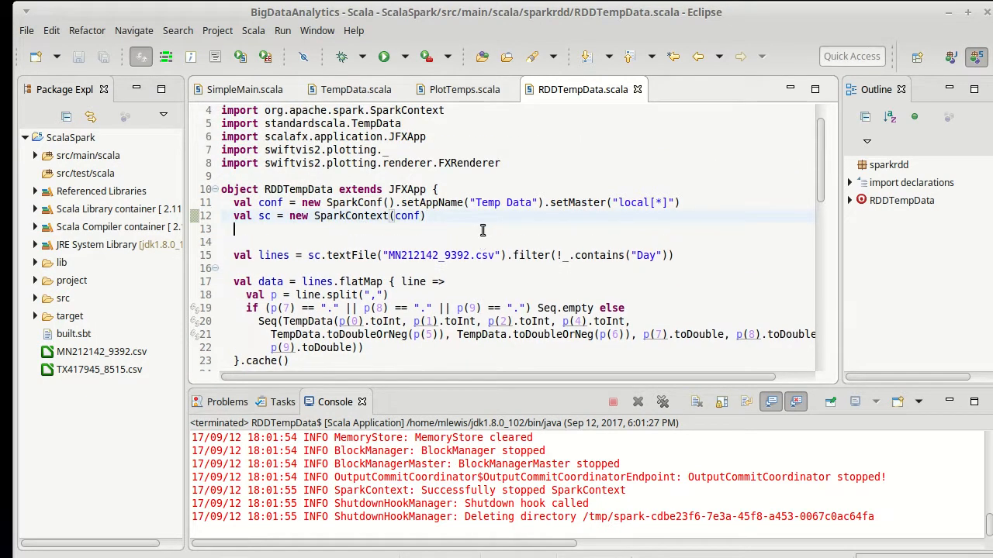
Step: Add sc.setLogLevel("WARN") after the SparkContext is created
text(sc.setLogLevel(logLevel)
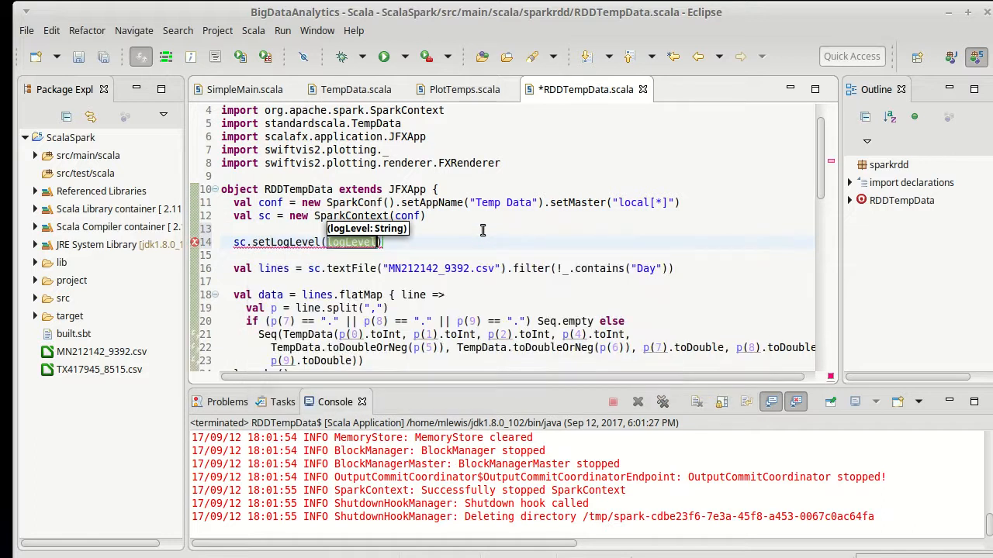
text("WARN")
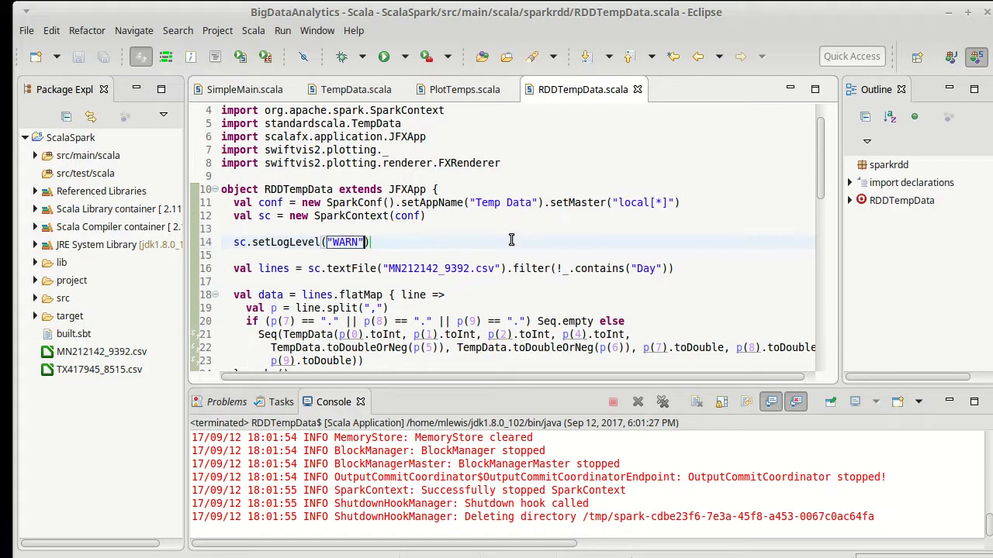
scroll(down, 3)
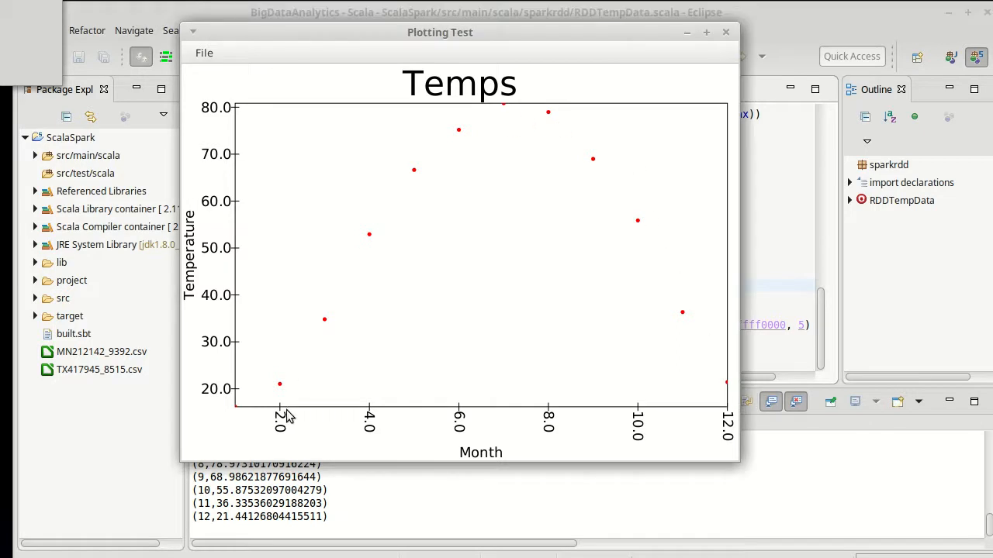
mouse_move(517, 202)
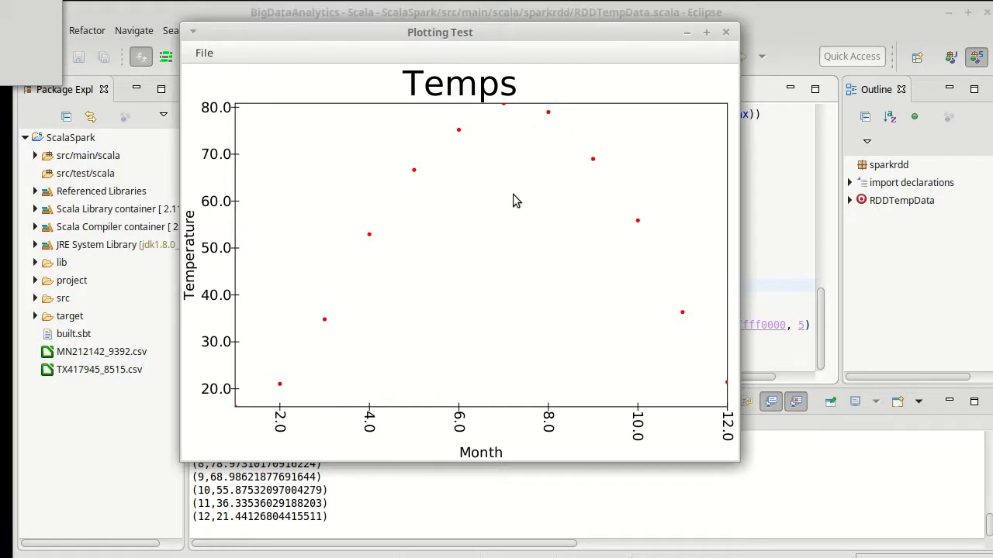
Step: Close the Plotting Test window showing the red monthly highs scatter plot
click(726, 32)
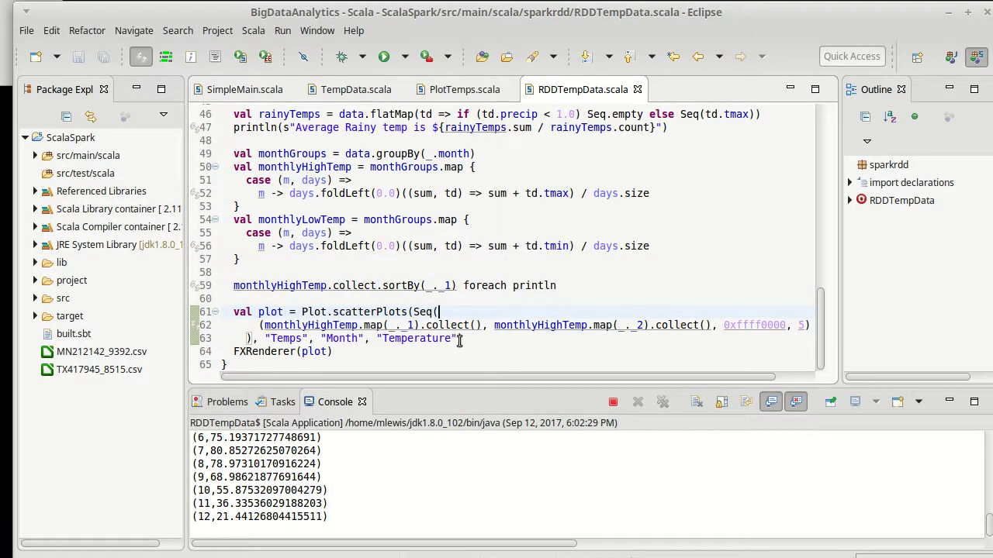
mouse_move(550, 326)
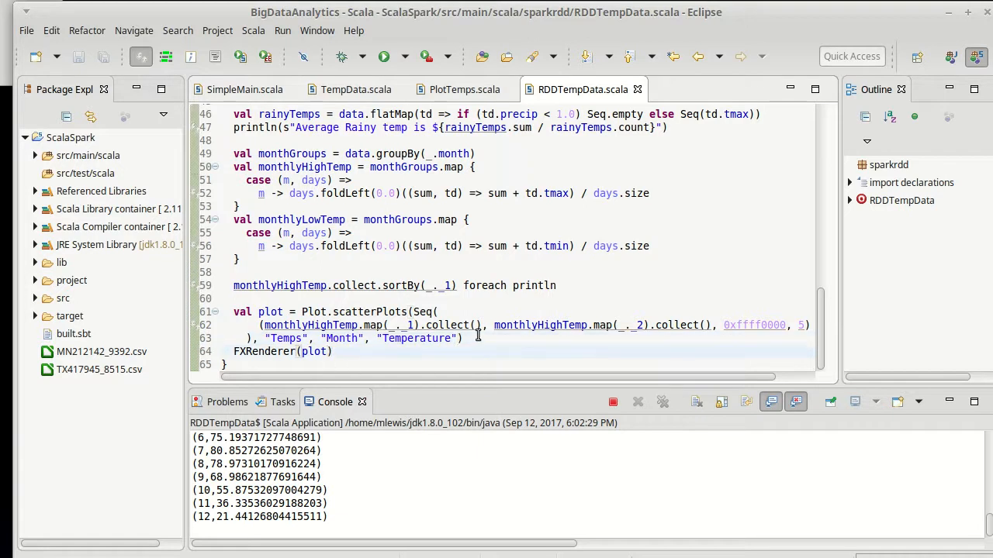
Step: Size the FXRenderer 800 by 600 alongside the new monthlyLowTemp series in colour 0xff0000ff
text(,)
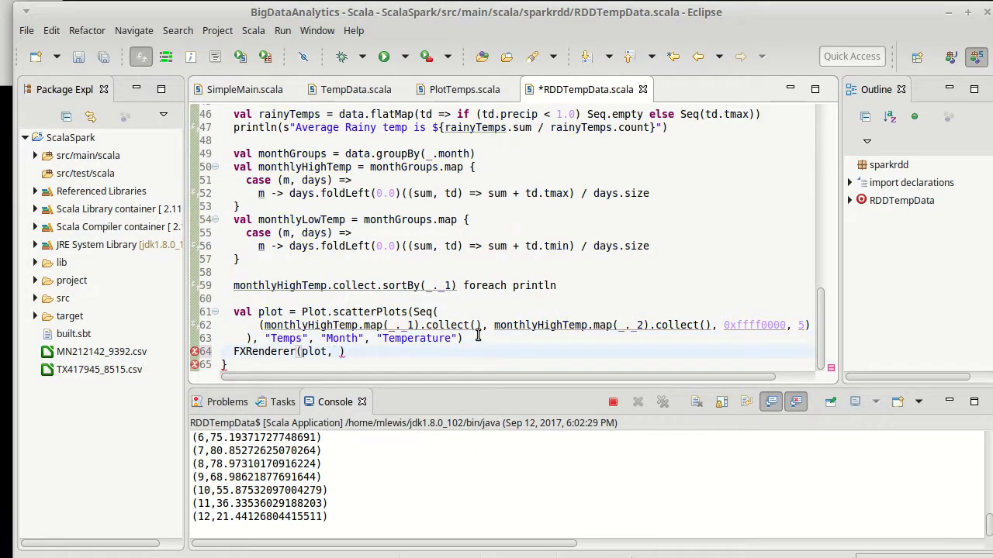
text(800, 600)
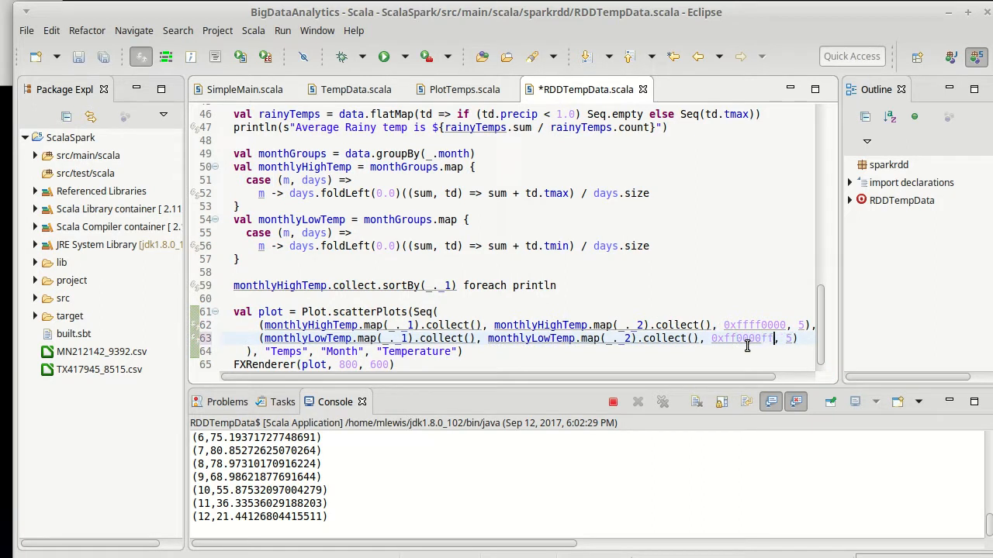
Step: Run RDDTempData again to render highs and lows together
click(382, 56)
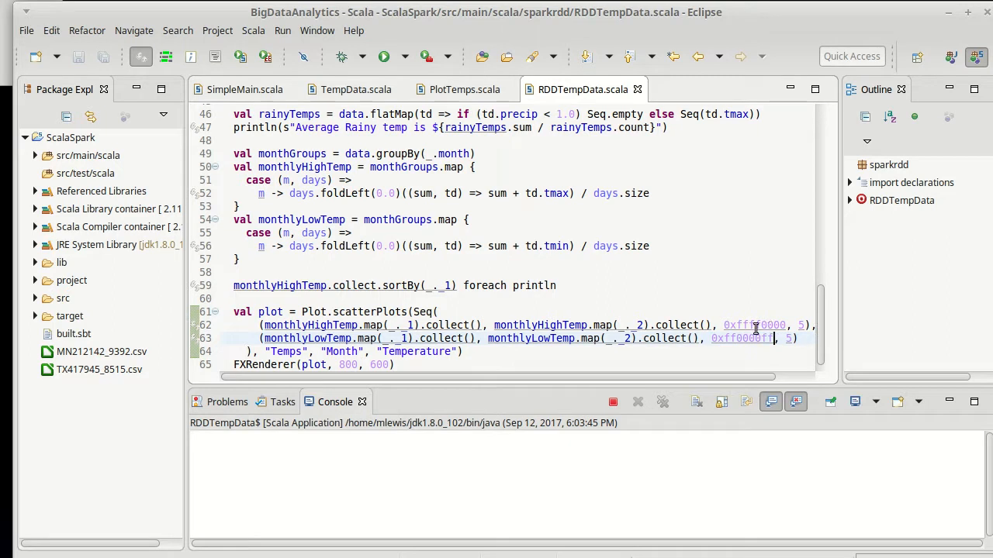
click(384, 56)
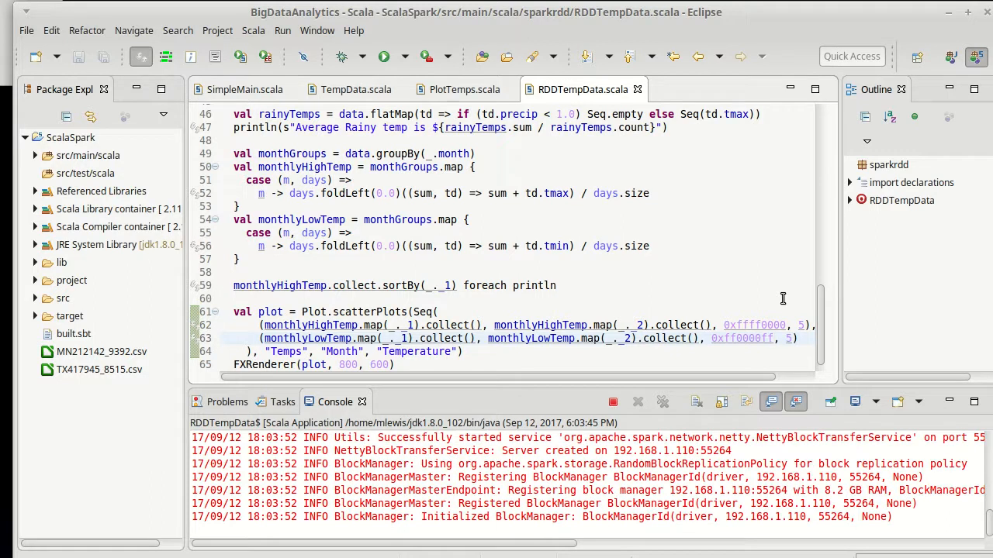
Step: Review the console's monthly high averages and bring the new scatter plot into view
scroll(down, 3)
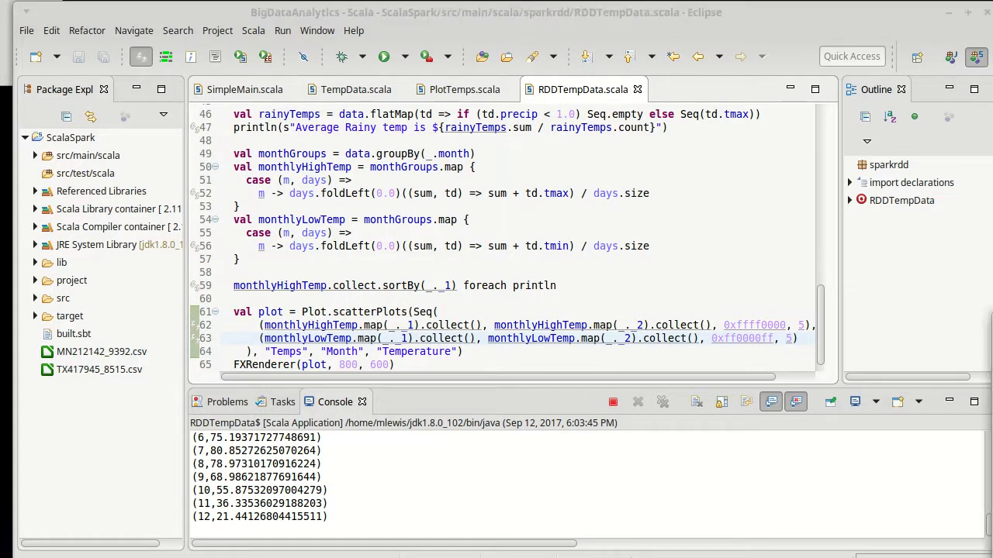
click(383, 56)
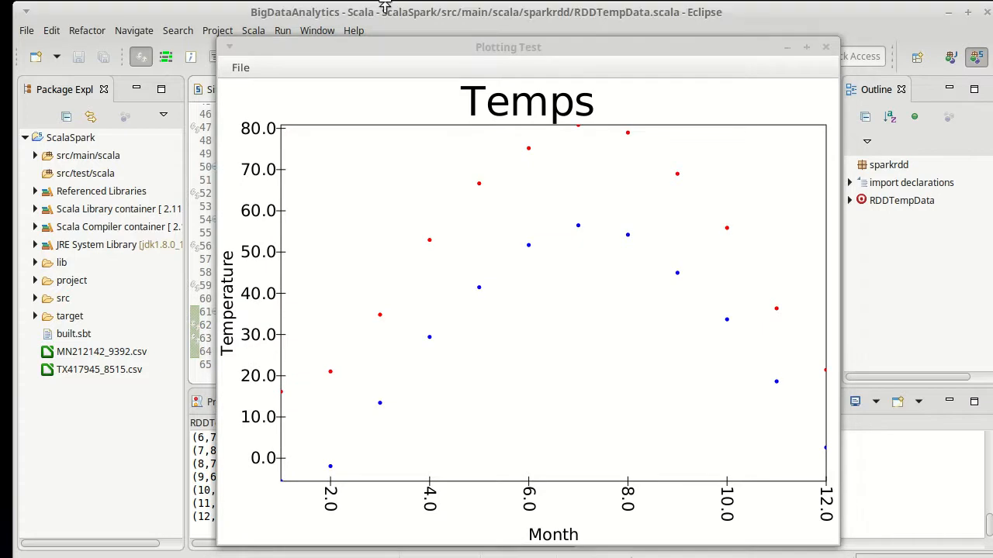
mouse_move(597, 143)
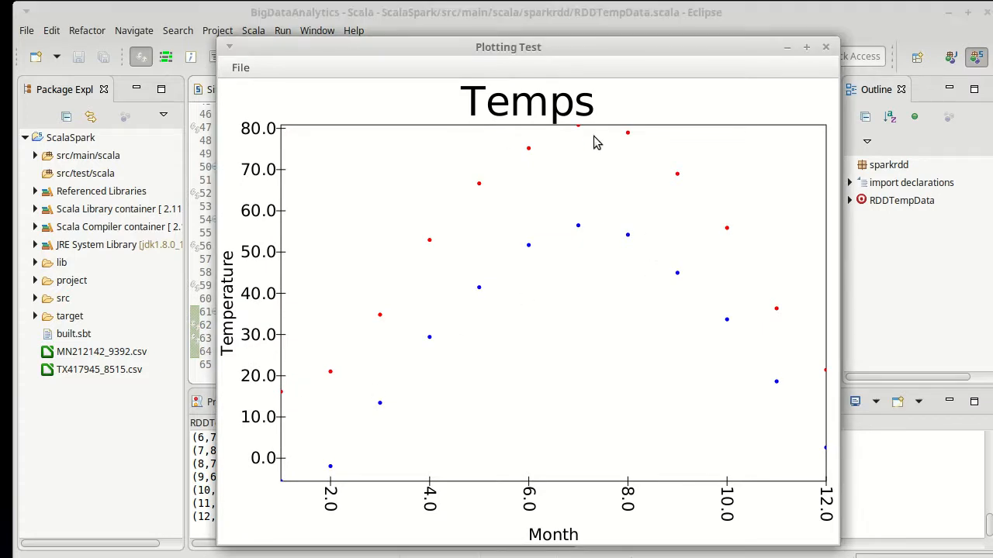
mouse_move(688, 251)
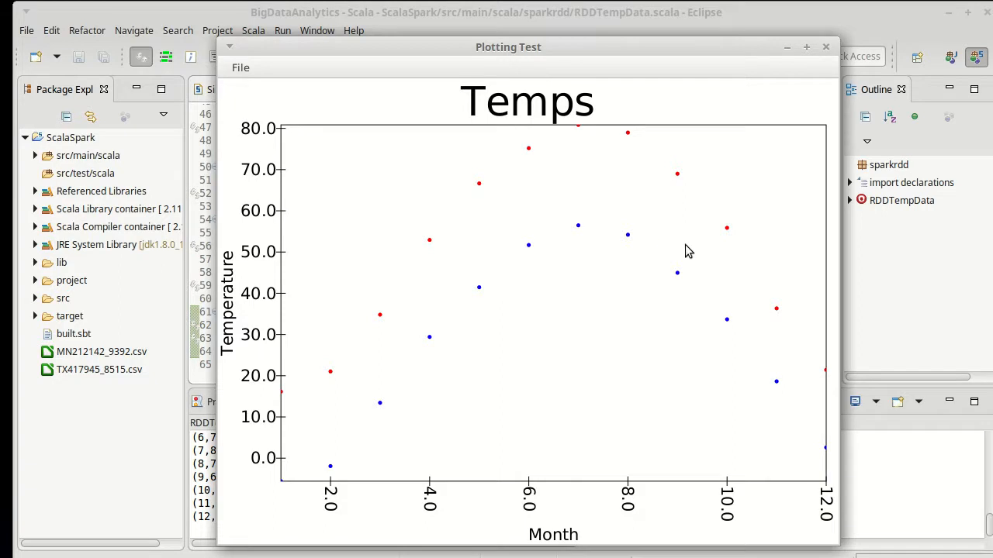
mouse_move(754, 435)
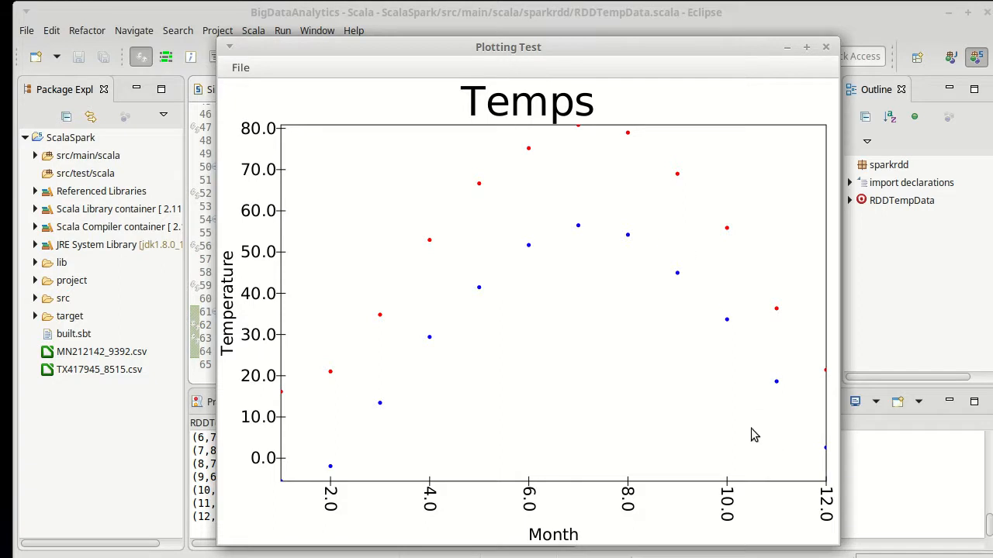
mouse_move(776, 424)
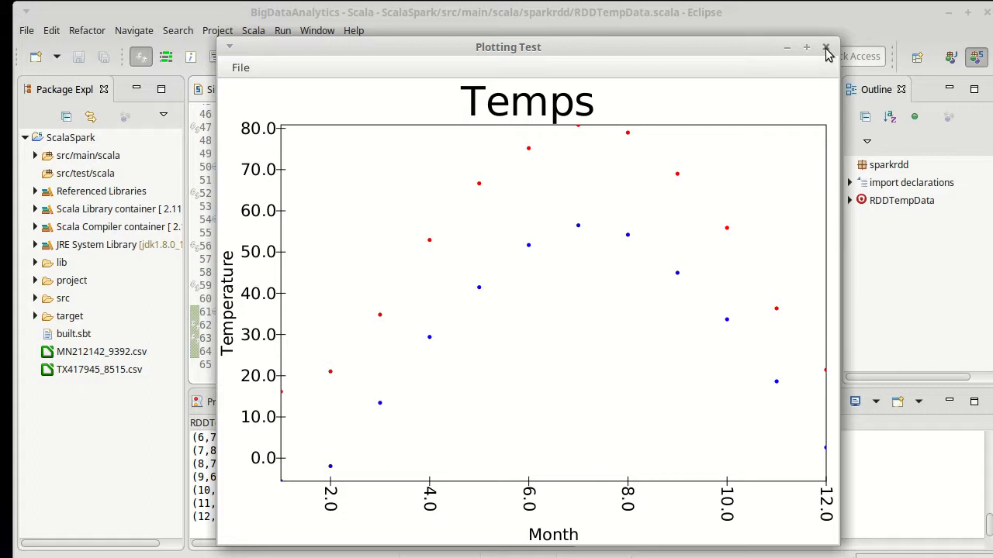
mouse_move(823, 45)
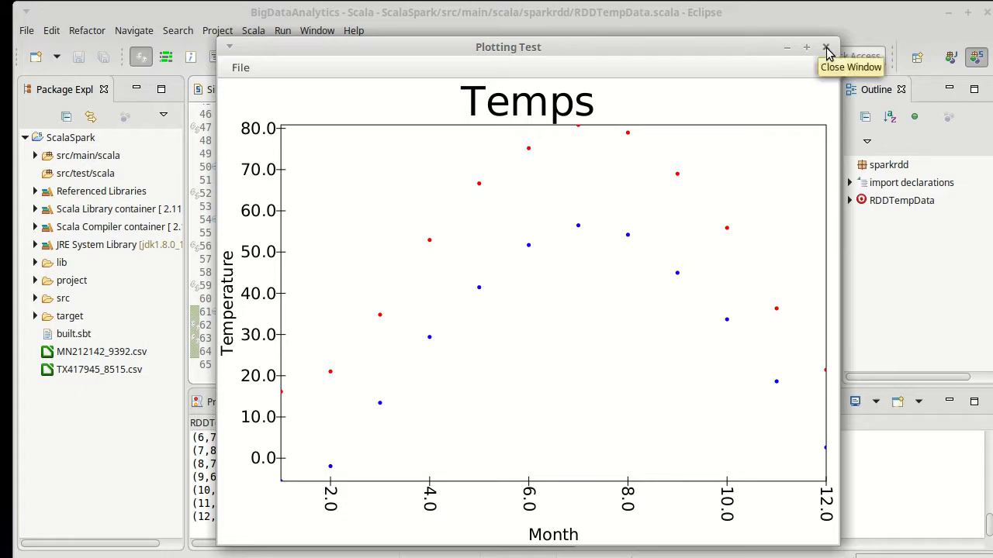
mouse_move(823, 48)
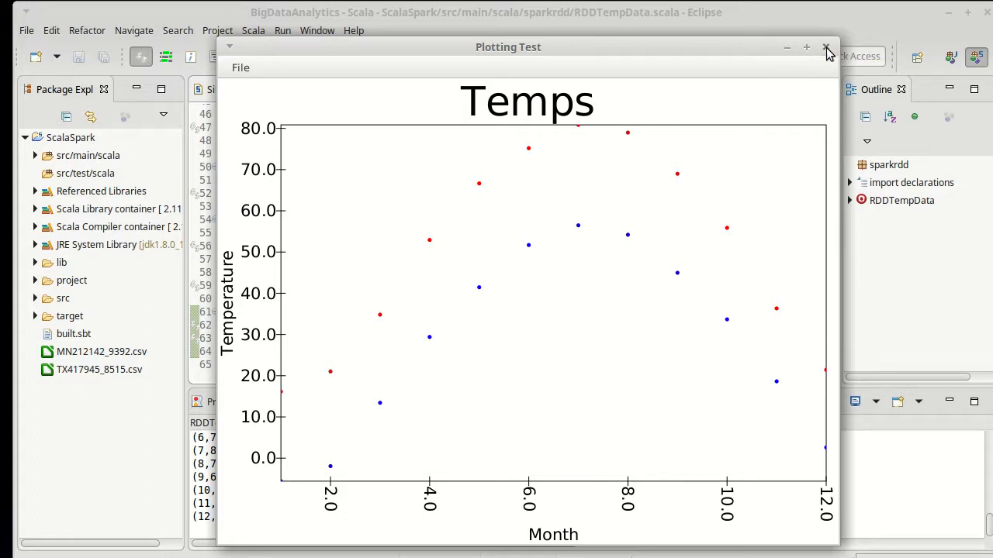
mouse_move(822, 49)
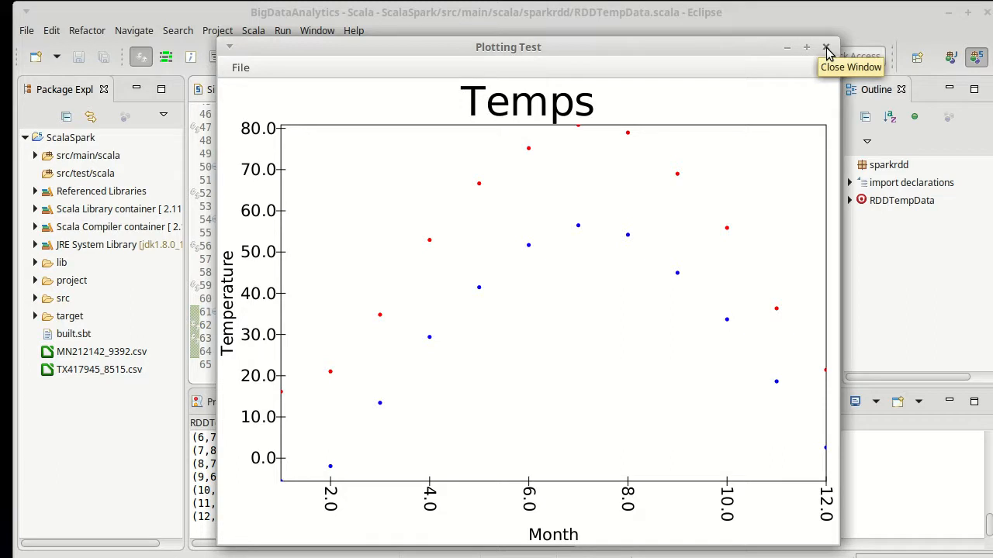
Step: Close the Plotting Test window showing red highs and blue lows
click(822, 47)
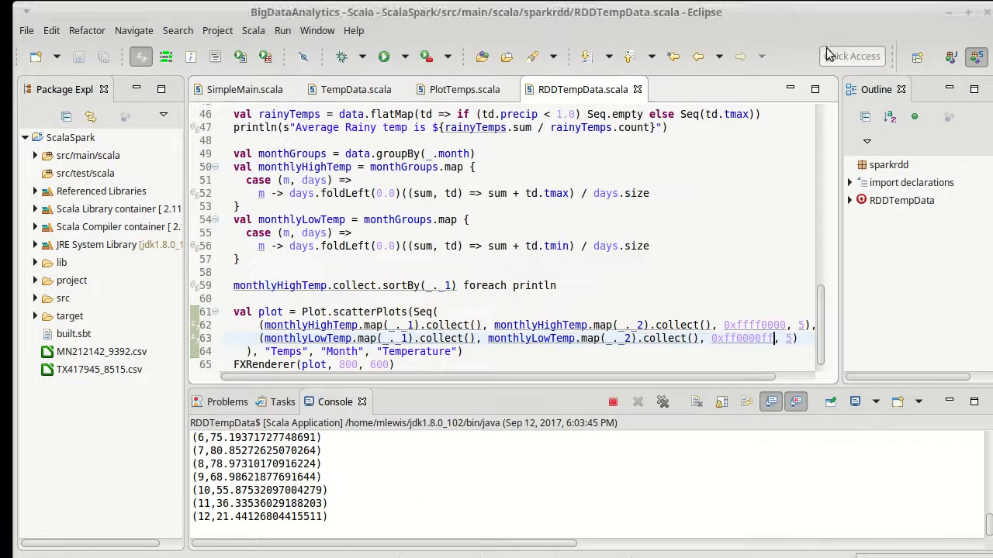